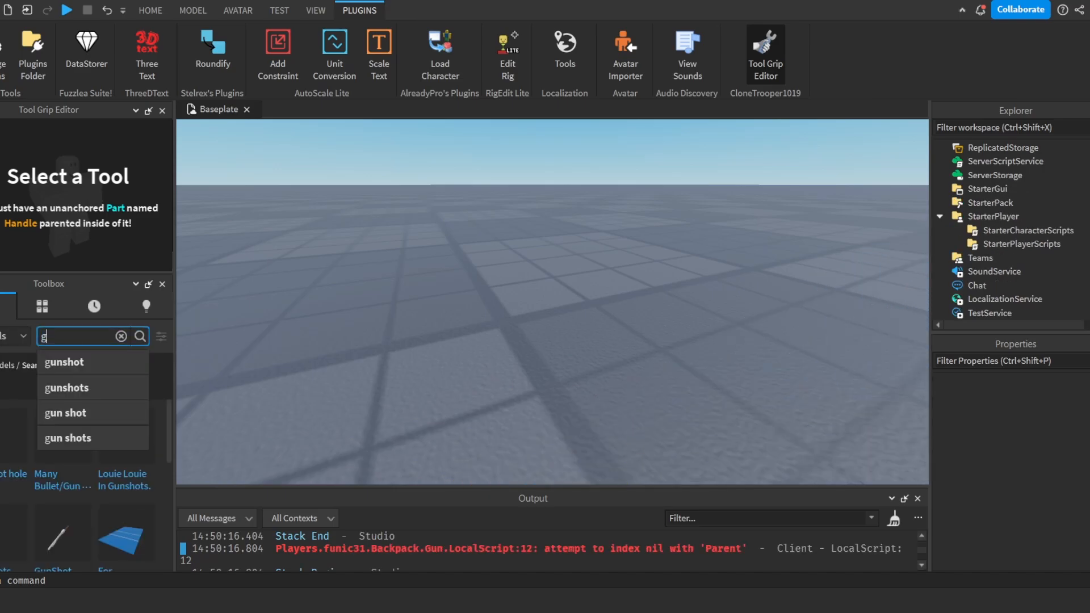
- Search the Toolbox for 'pistol' and insert a pistol model into the Workspace
{"action": "type", "text": "un"}
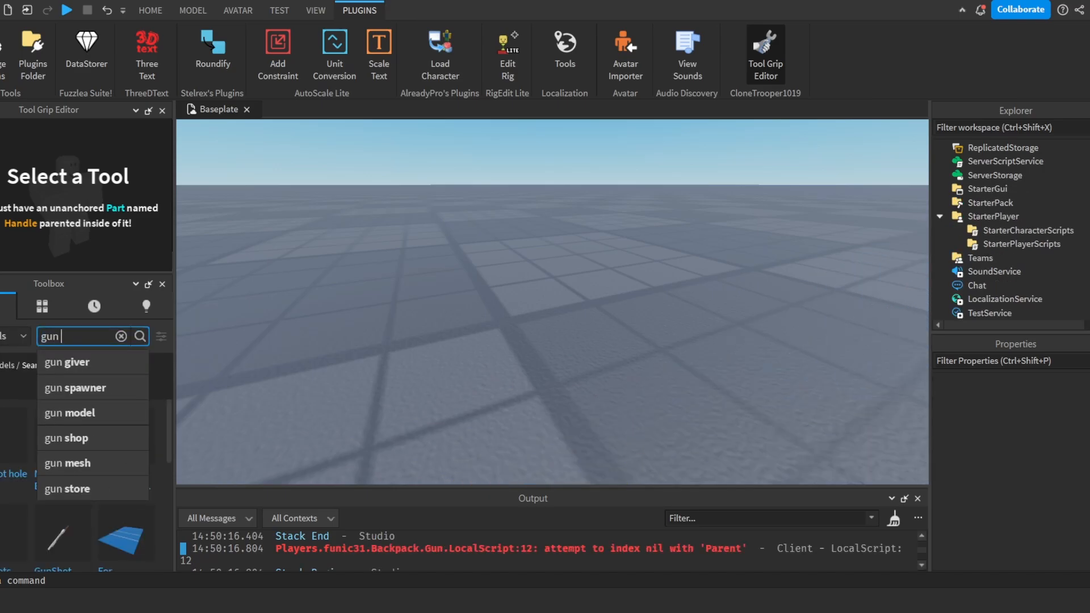
{"action": "type", "text": "pistol mo"}
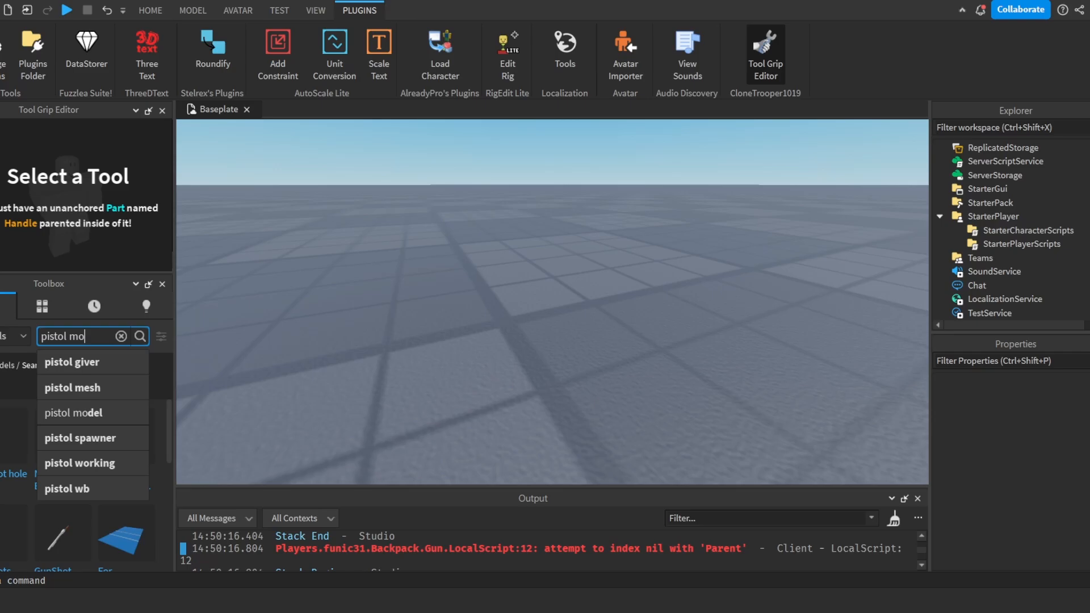
{"action": "left_click", "coordinate": [71, 412]}
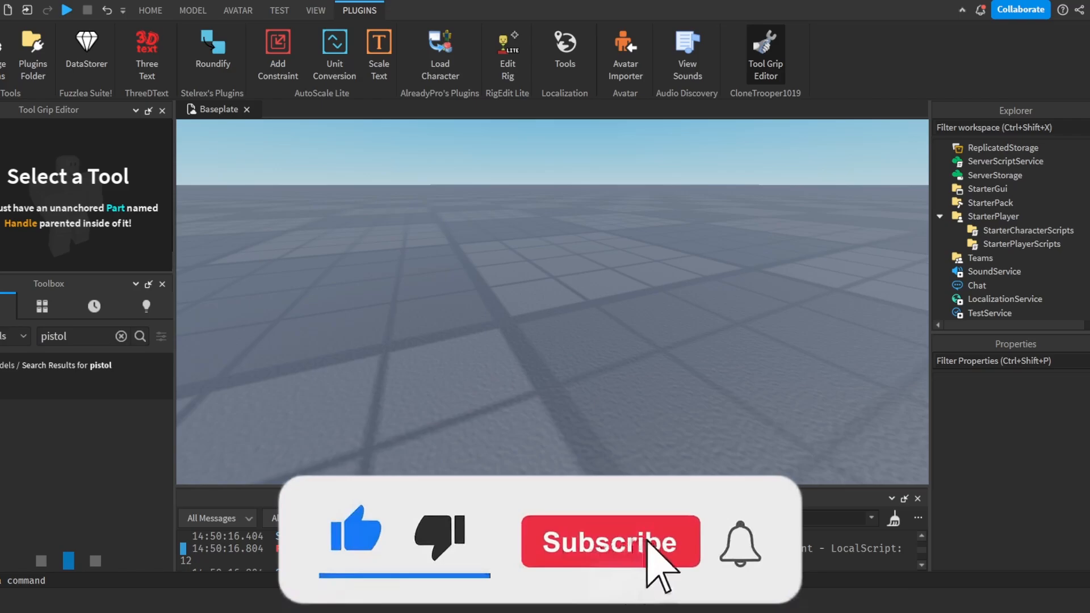
{"action": "left_click", "coordinate": [618, 543]}
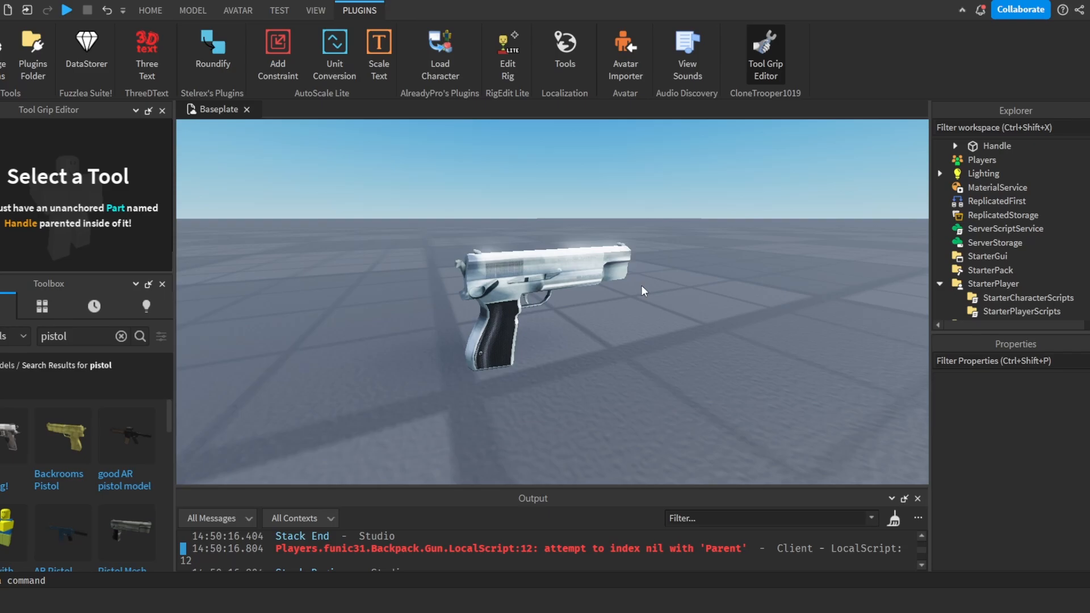
- Create a Tool named Gun in Workspace and nest the pistol's Handle inside it
{"action": "left_click", "coordinate": [996, 201]}
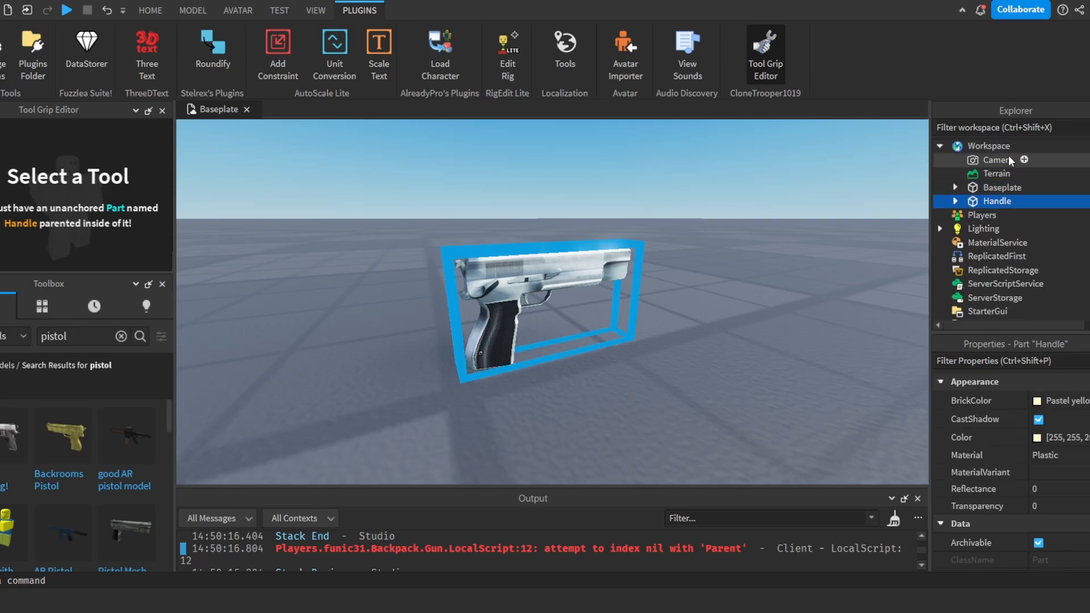
{"action": "left_click", "coordinate": [987, 146]}
{"action": "type", "text": "Gun"}
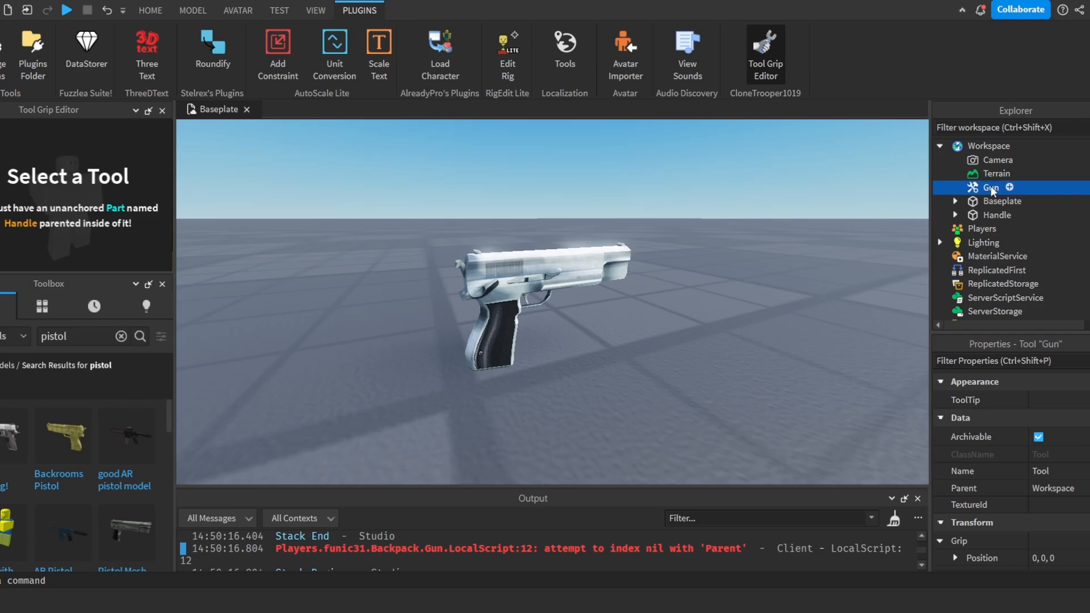
{"action": "left_click", "coordinate": [150, 10]}
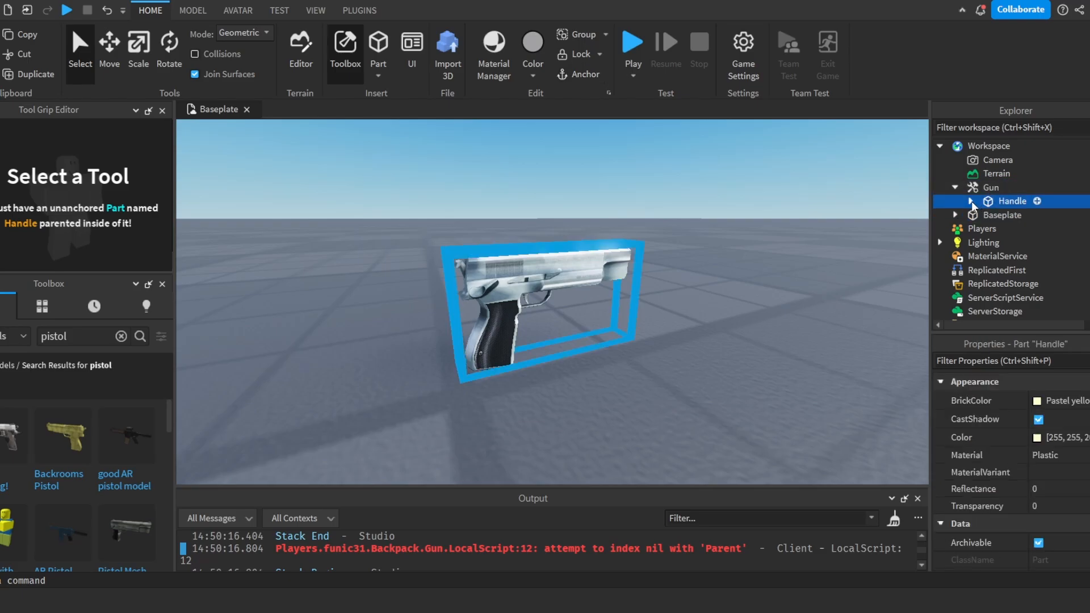
{"action": "left_click", "coordinate": [990, 187]}
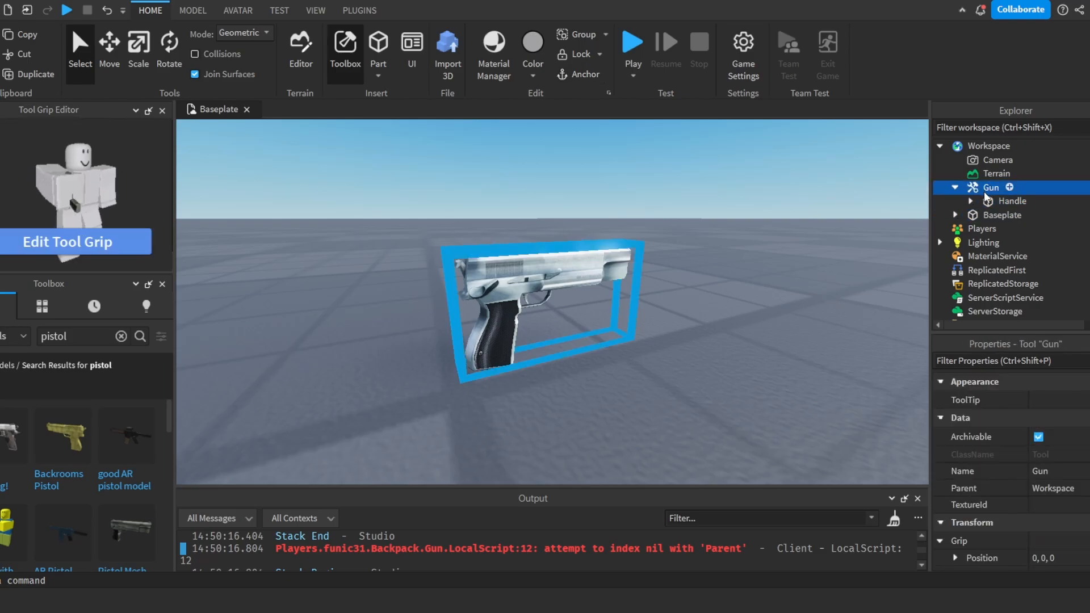
- Move the Gun's grip attachment in the Tool Grip Editor so the pistol sits in hand
{"action": "left_click", "coordinate": [76, 242]}
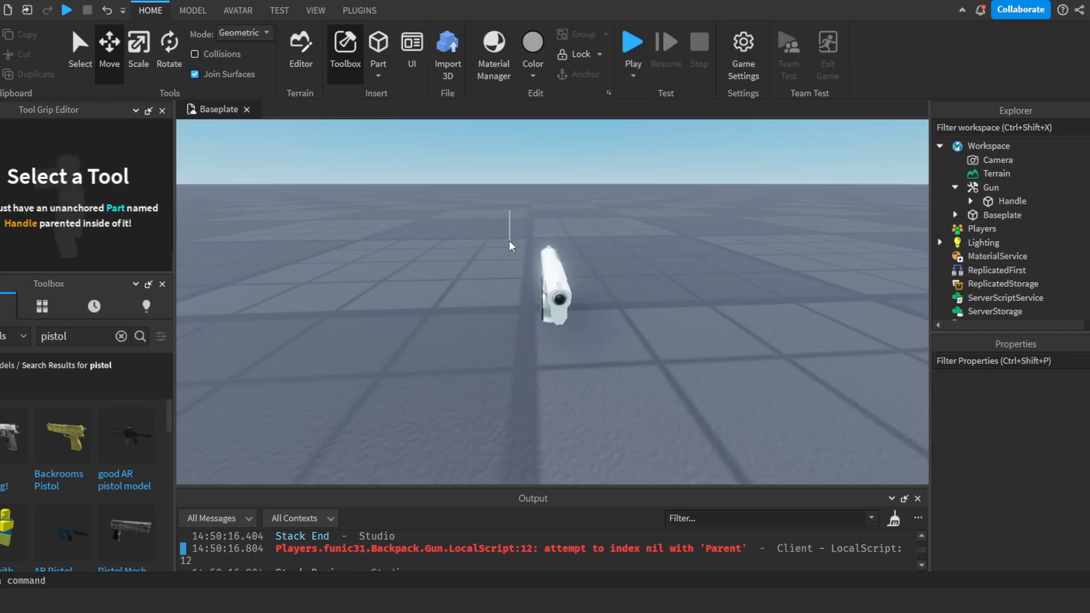
{"action": "left_click", "coordinate": [987, 187]}
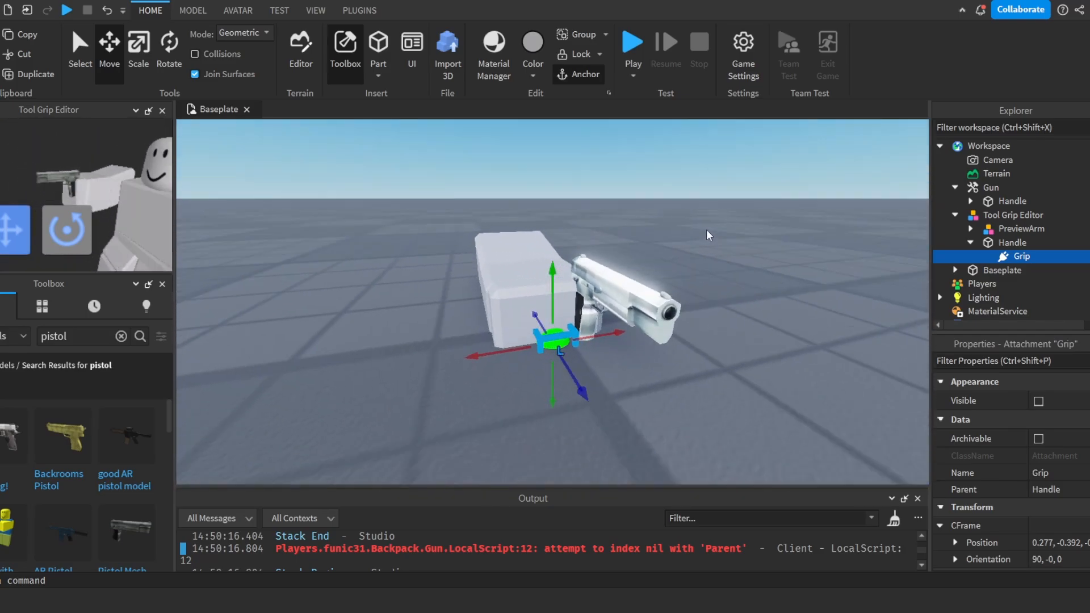
{"action": "left_click", "coordinate": [992, 187]}
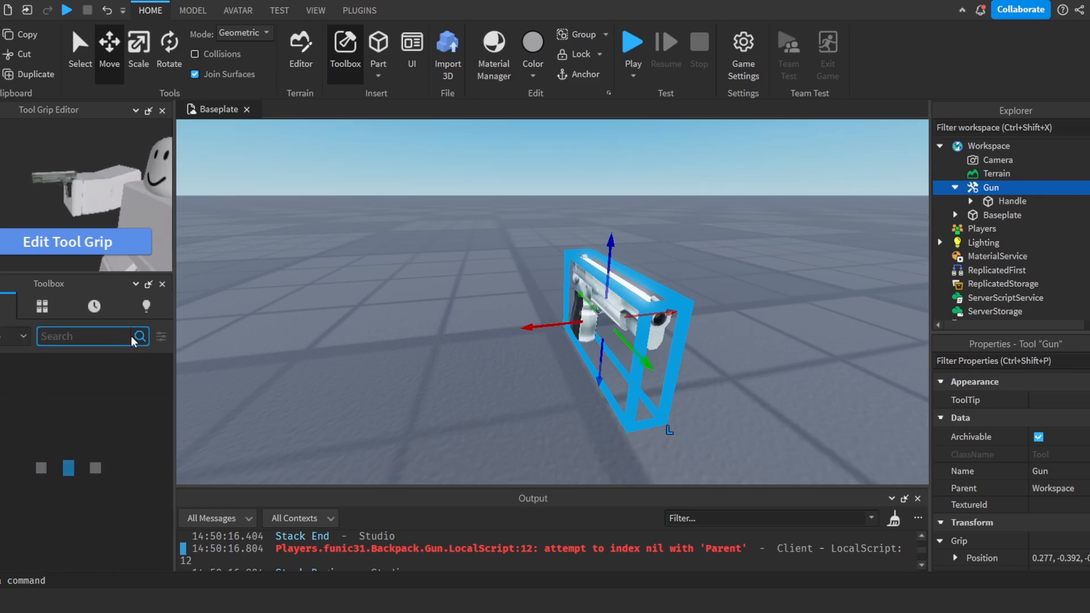
- Insert the Pistol Fire audio into the Gun and rename it Fire
{"action": "type", "text": "pistol"}
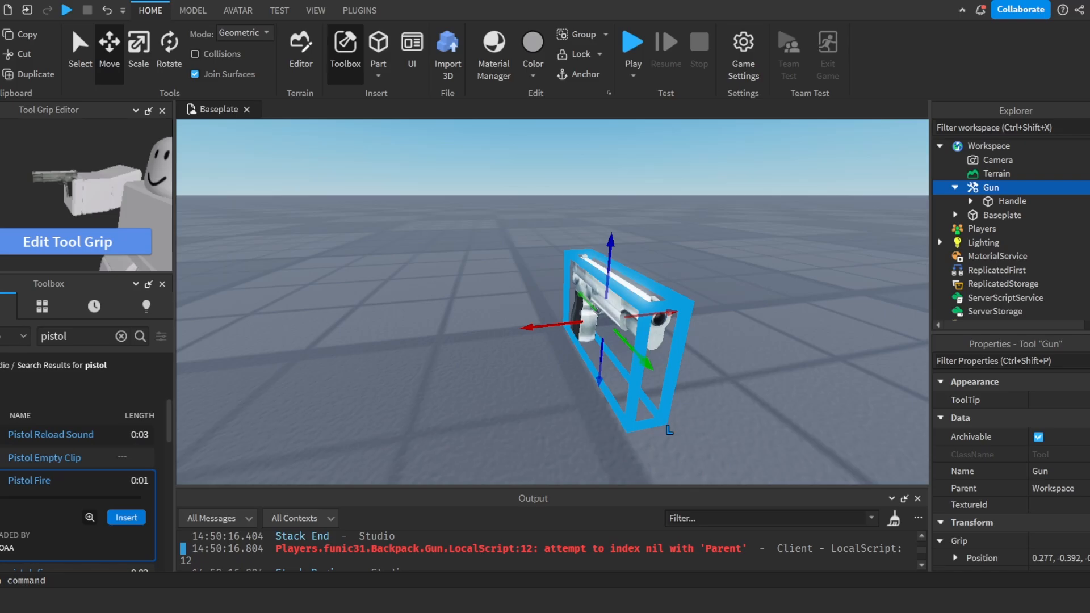
{"action": "left_click", "coordinate": [1016, 201]}
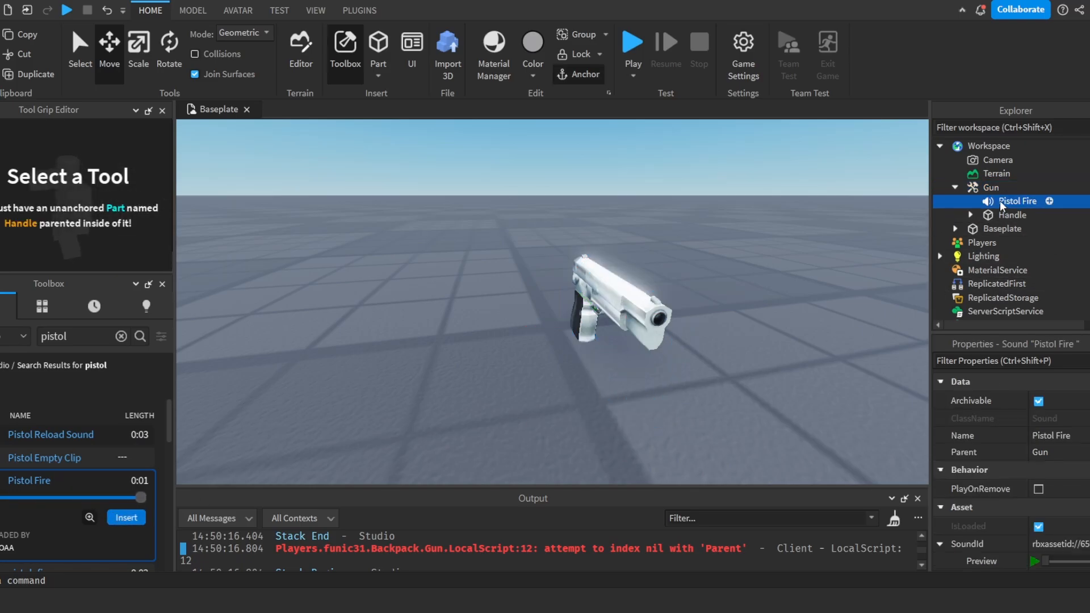
{"action": "double_click", "coordinate": [1015, 201]}
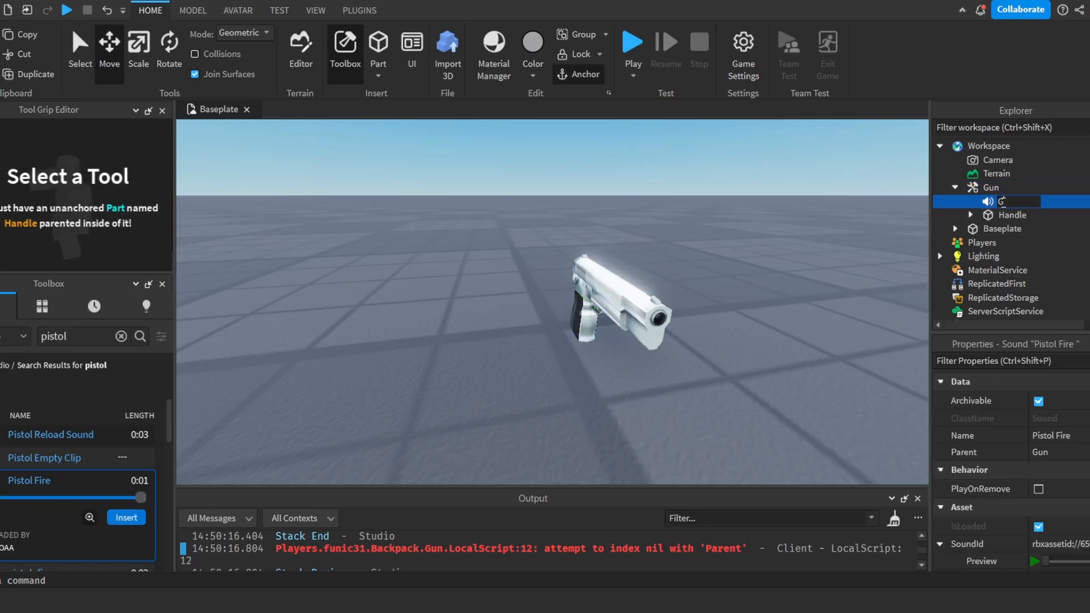
{"action": "type", "text": "Fire"}
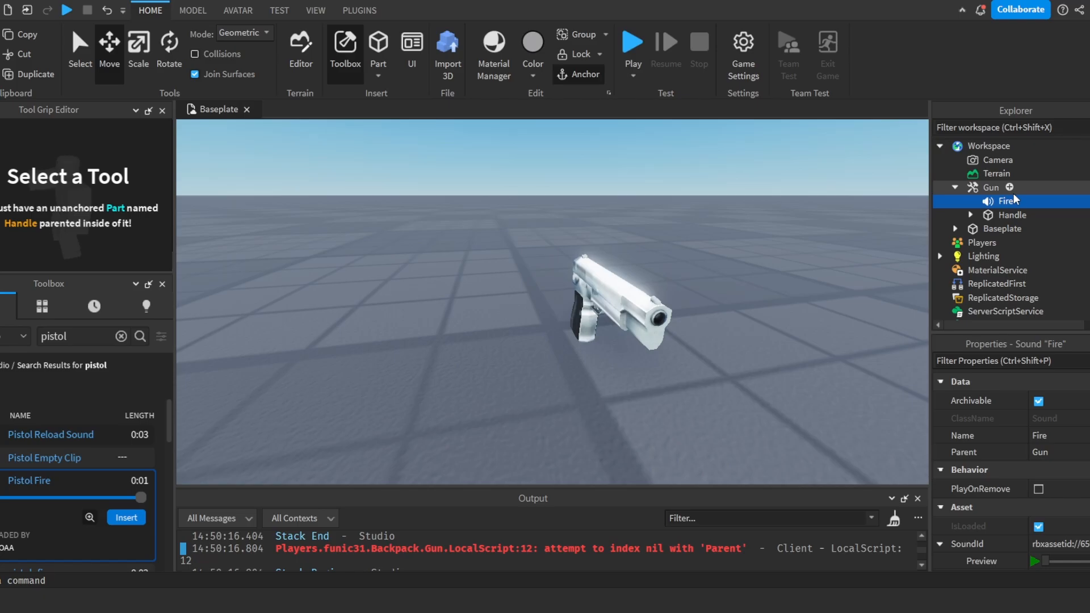
{"action": "left_click", "coordinate": [992, 187]}
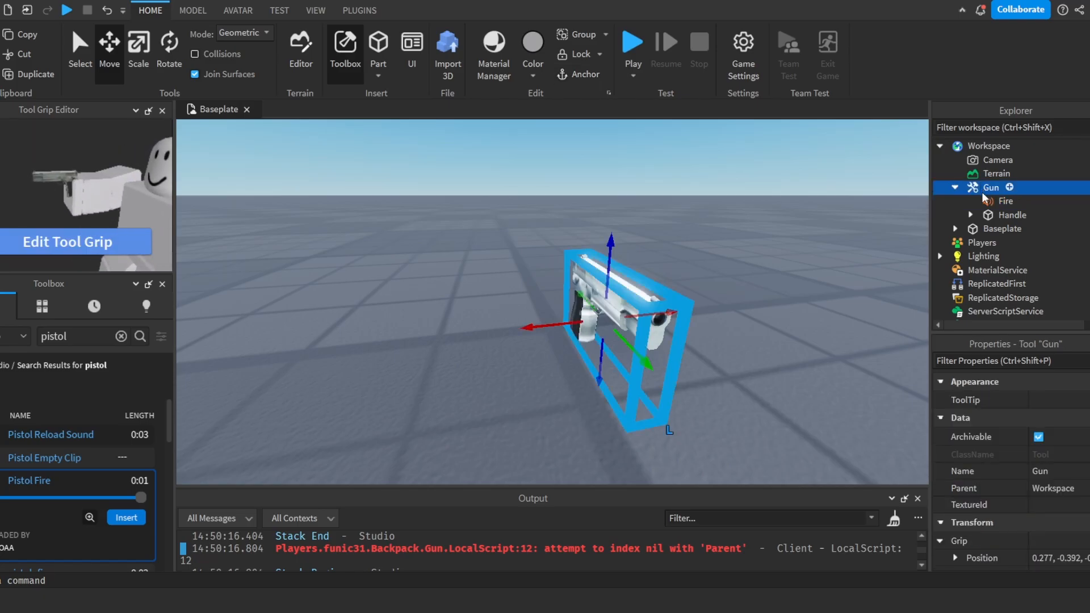
{"action": "left_click", "coordinate": [119, 336]}
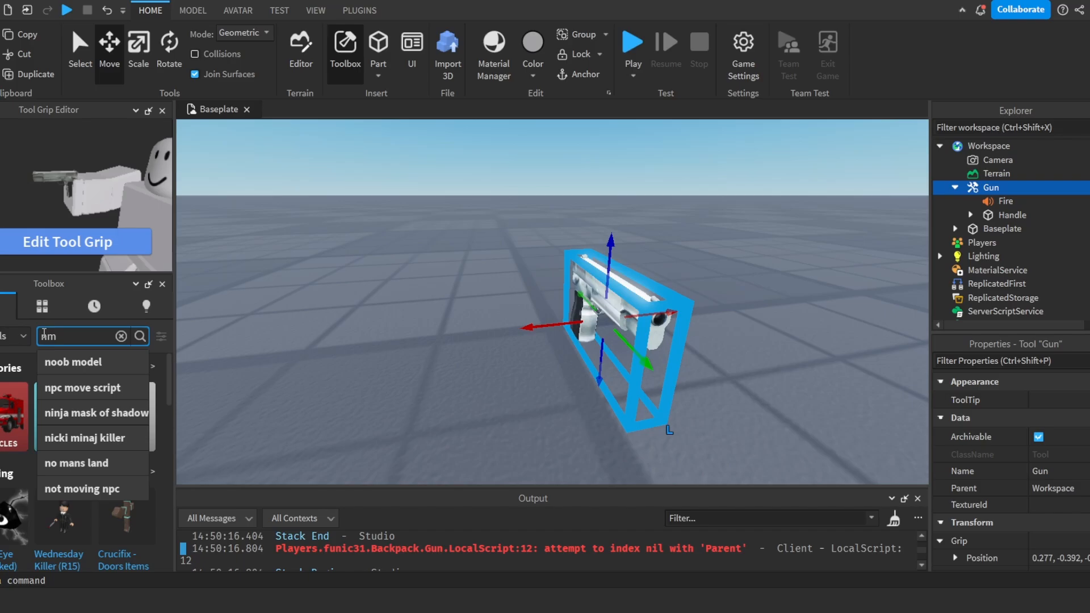
- Search the Toolbox for 'muzzle flash' and add a Muzzle Flash model at the barrel
{"action": "type", "text": "muzzle fdl"}
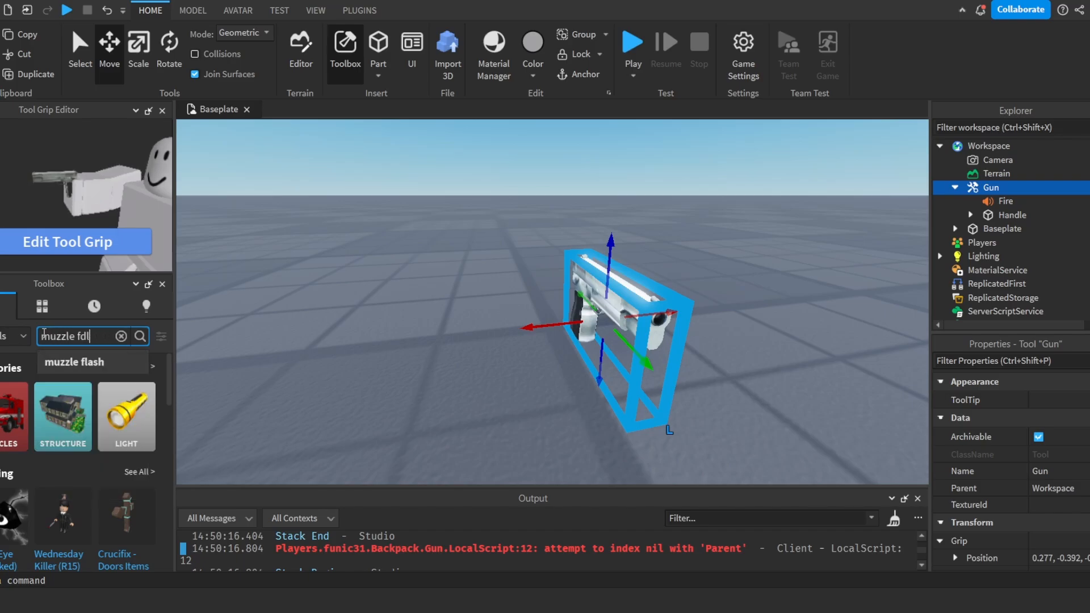
{"action": "left_click", "coordinate": [139, 336]}
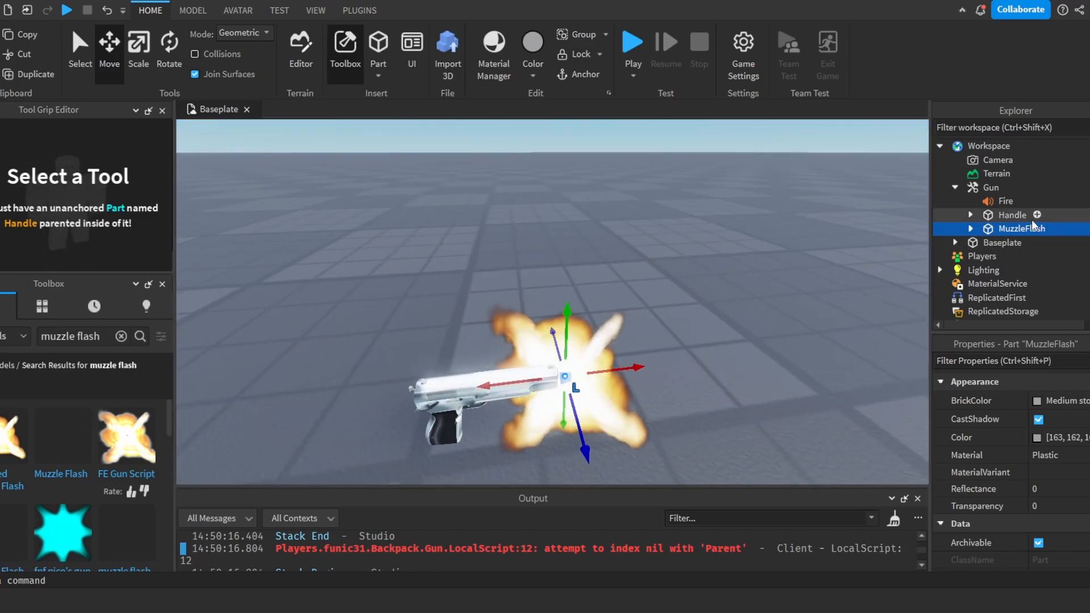
- Set the Handle WeldConstraint's Part1 to MuzzleFlash and hide its MuzzleEffect
{"action": "left_click", "coordinate": [1011, 215]}
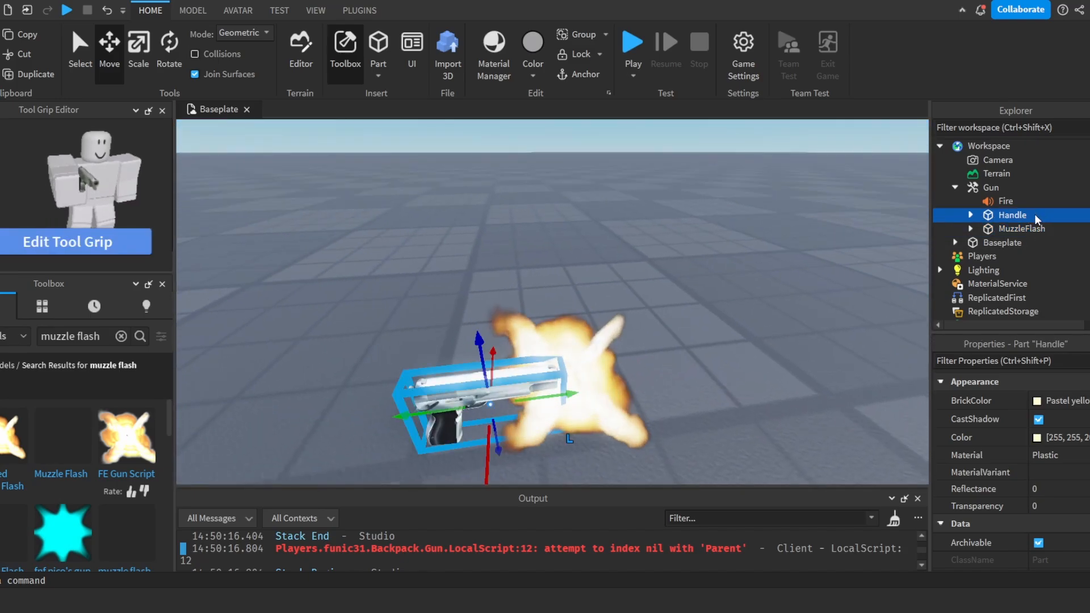
{"action": "left_click", "coordinate": [971, 215]}
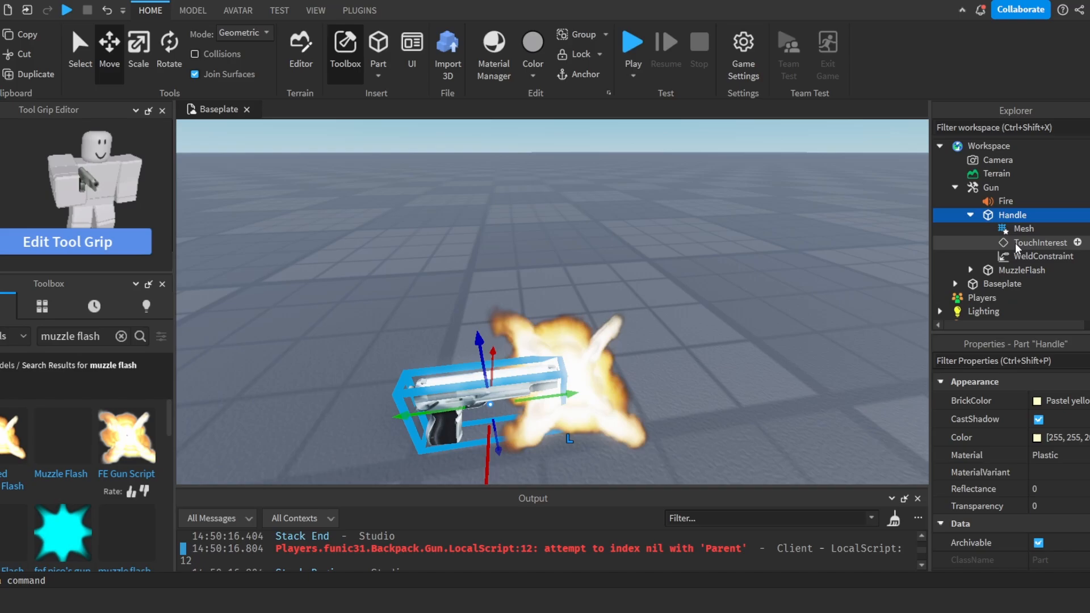
{"action": "left_click", "coordinate": [1042, 256]}
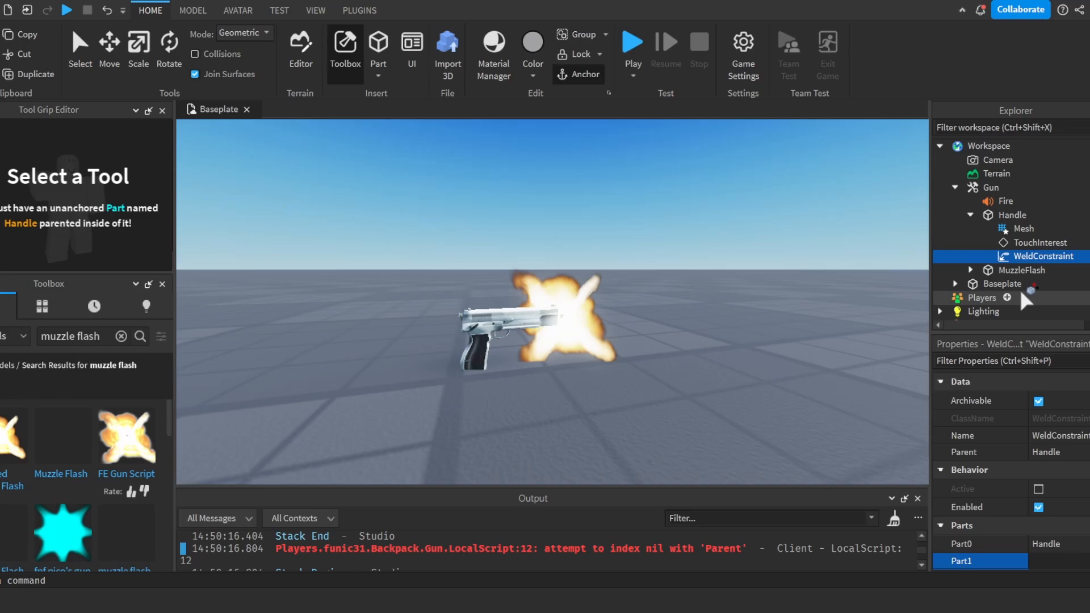
{"action": "left_click", "coordinate": [990, 188]}
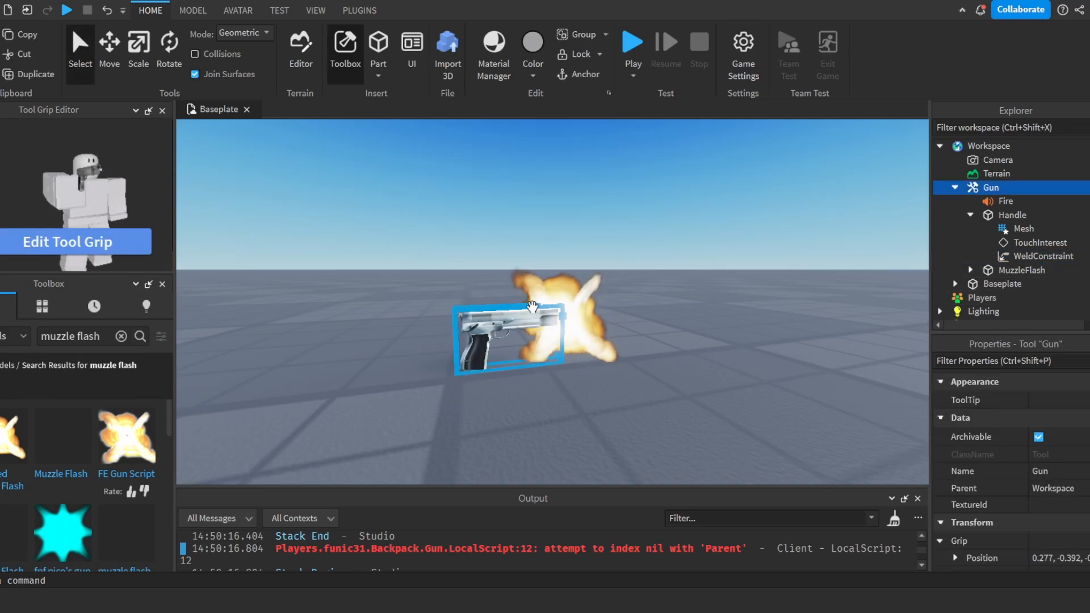
{"action": "left_click", "coordinate": [1016, 270]}
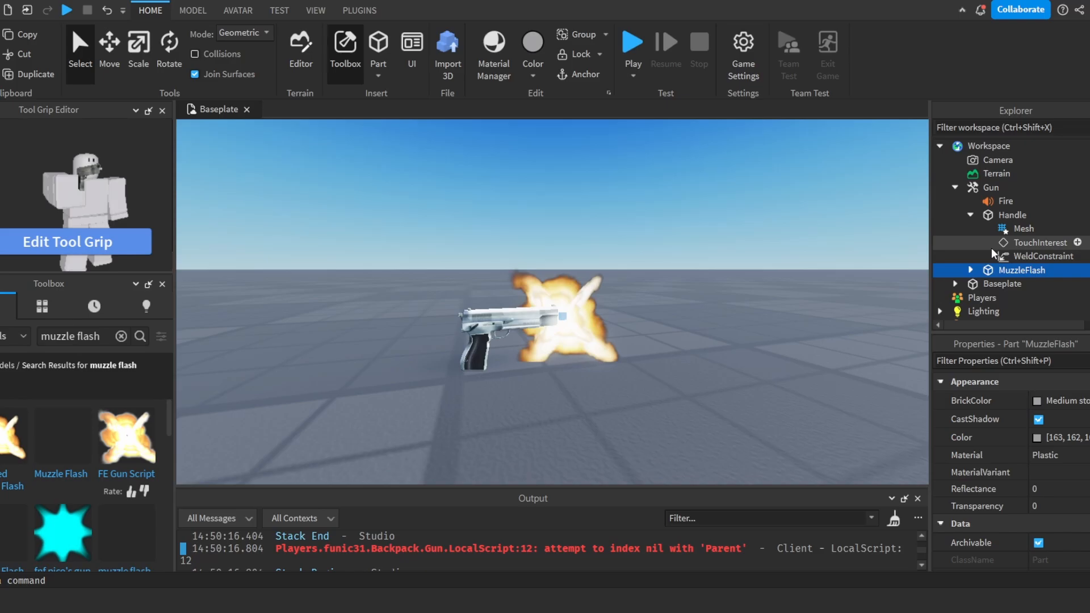
{"action": "left_click", "coordinate": [1011, 215]}
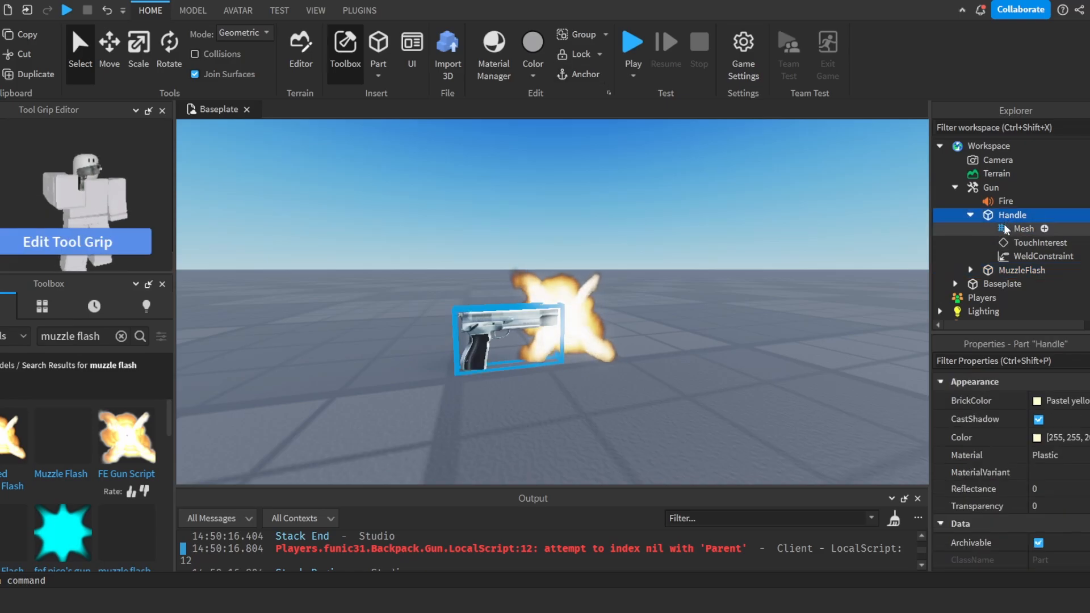
{"action": "left_click", "coordinate": [1021, 270]}
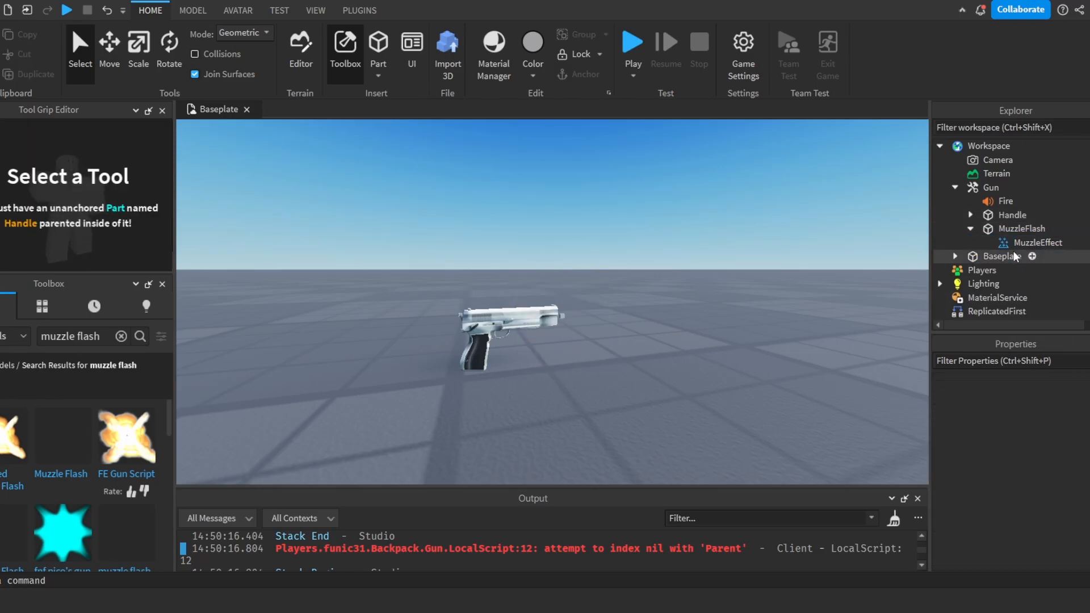
- Open the LocalScript under StarterPack > Gun in the script editor
{"action": "left_click", "coordinate": [996, 175]}
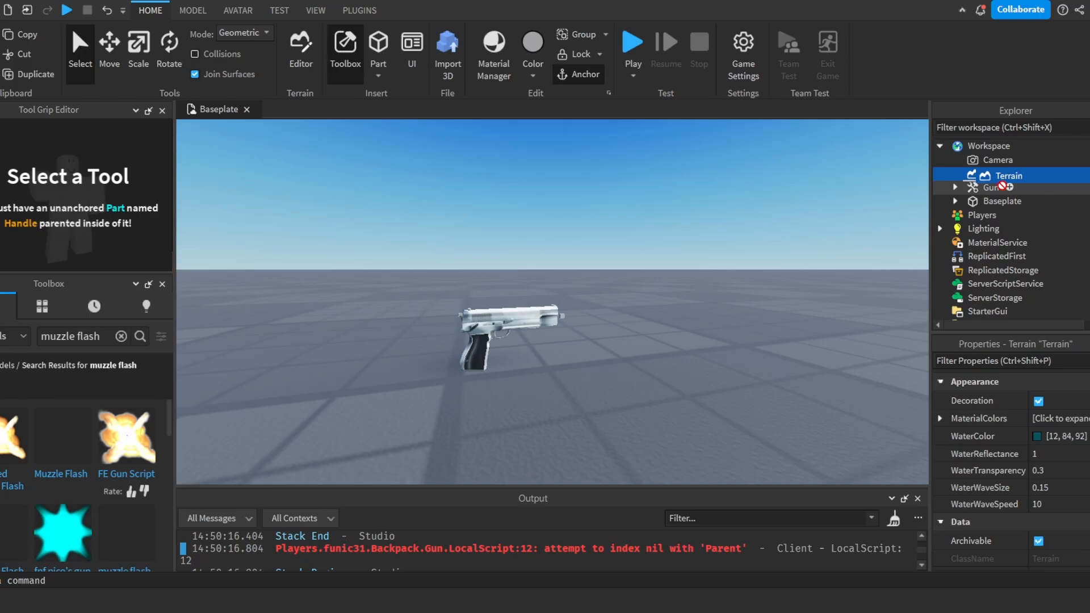
{"action": "left_click", "coordinate": [998, 187]}
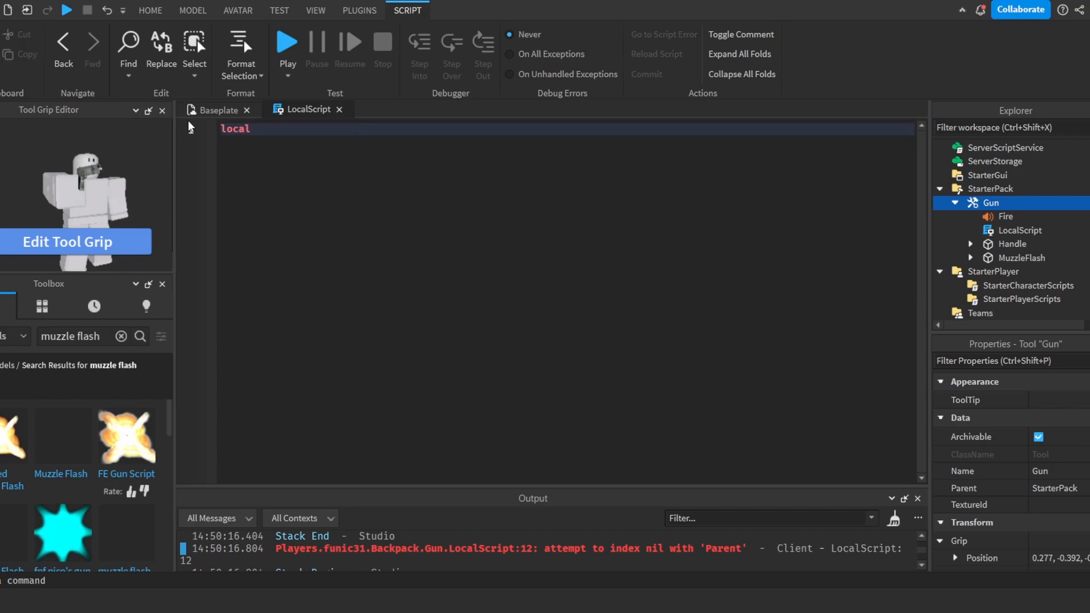
- Declare the Player and Mouse variables at the top of the LocalScript
{"action": "type", "text": "Player = ga."}
{"action": "type", "text": "local"}
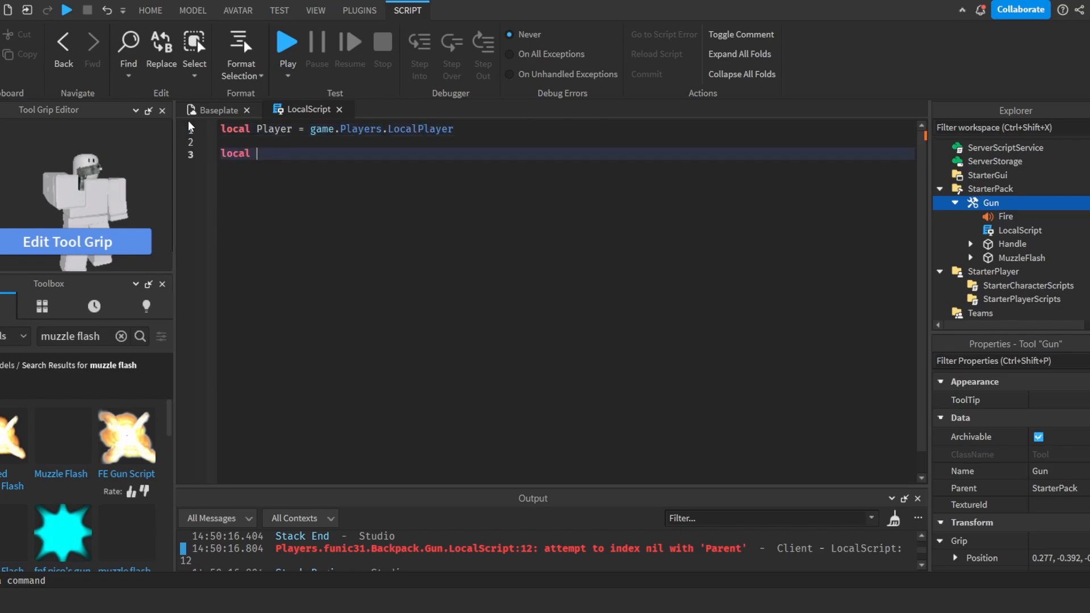
{"action": "type", "text": "Mouse = p"}
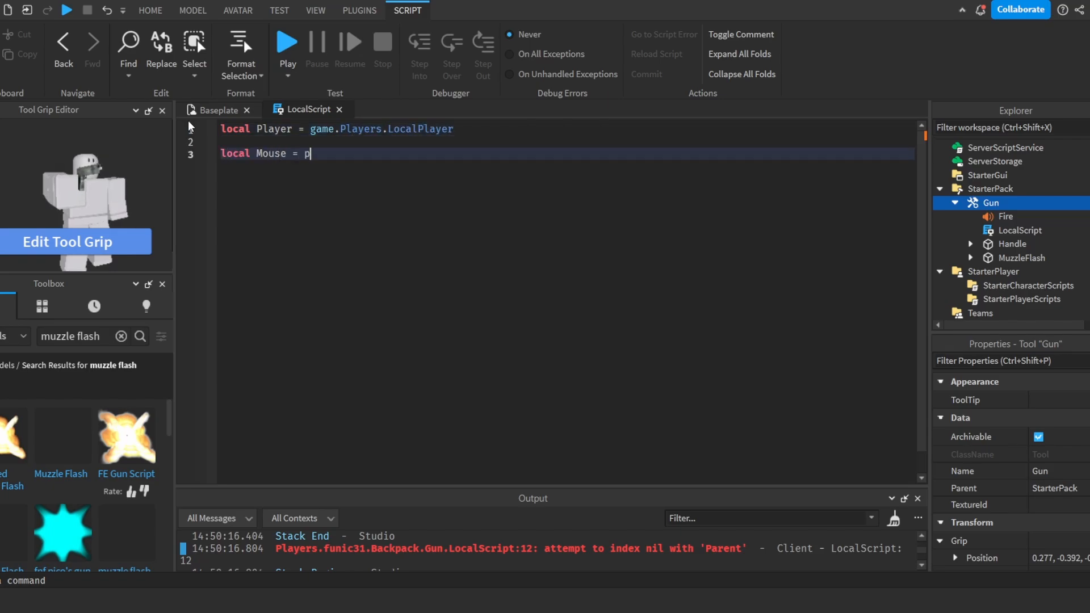
{"action": "type", "text": "layer:getm"}
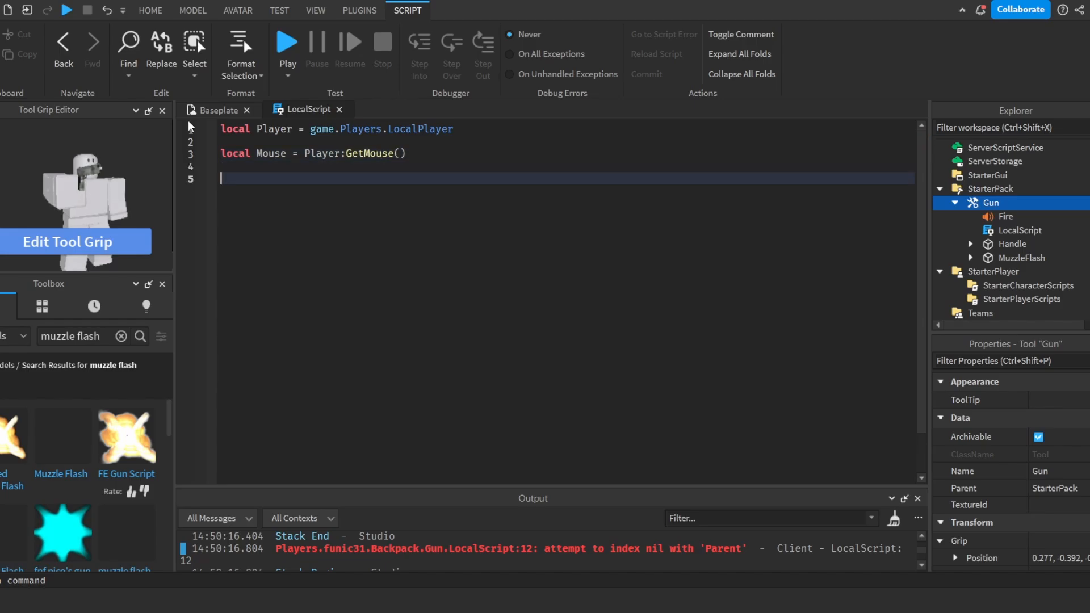
{"action": "type", "text": "ssc"}
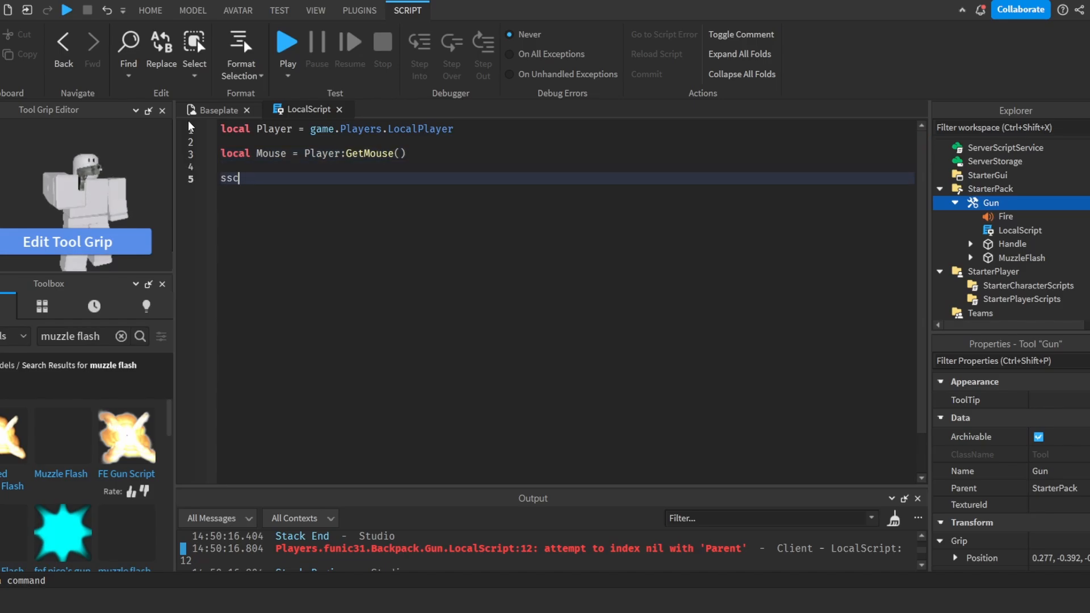
- Add a script.Parent.Activated:Connect handler guarded by a cooldown flag
{"action": "type", "text": "script.Parent.Activated"}
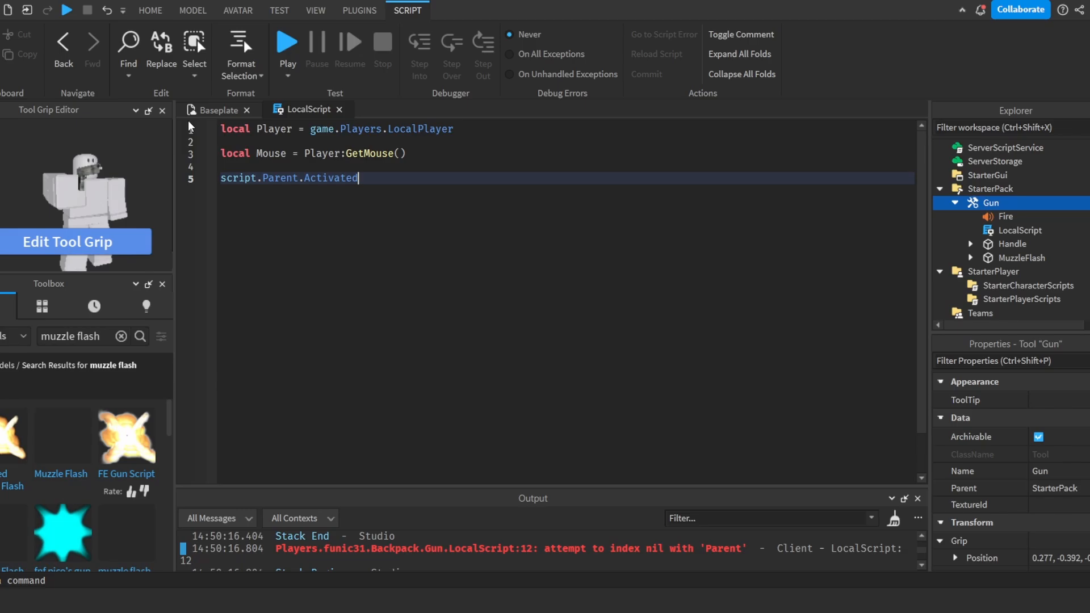
{"action": "type", "text": ":co"}
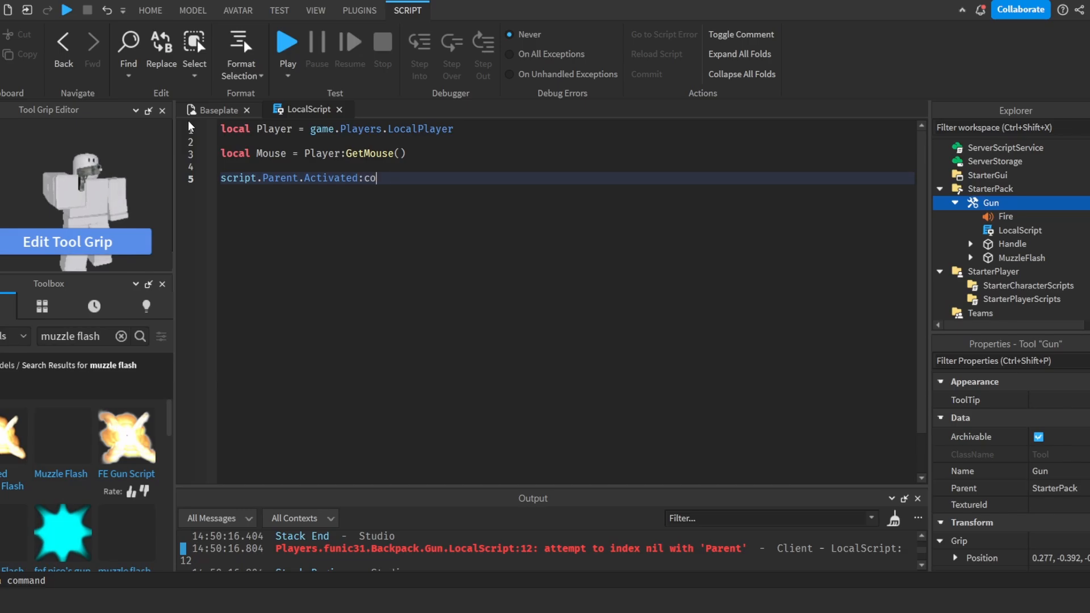
{"action": "type", "text": "nnect(function()"}
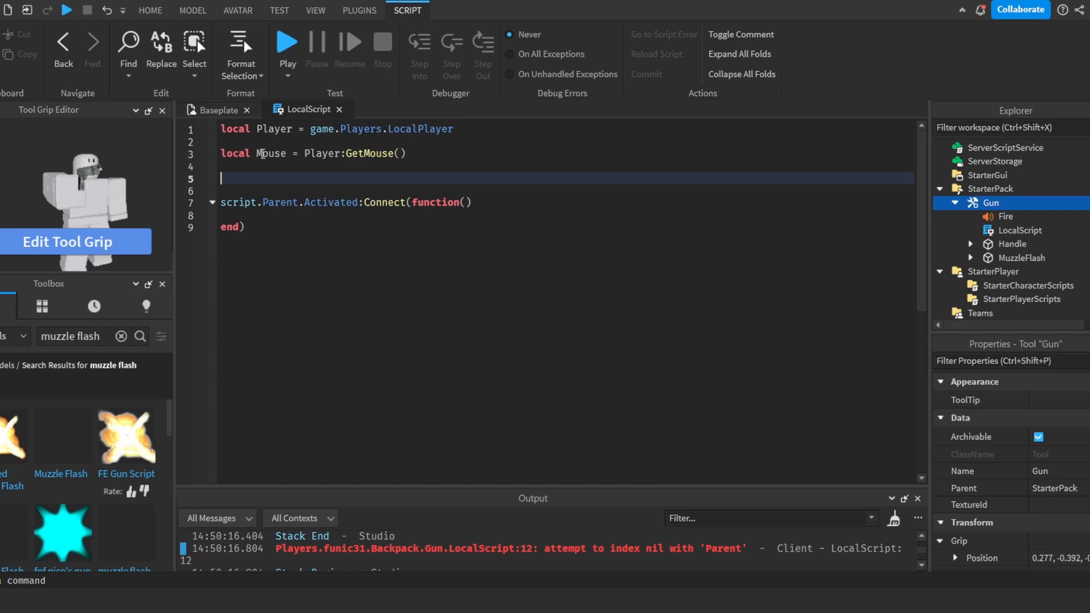
{"action": "type", "text": "local"}
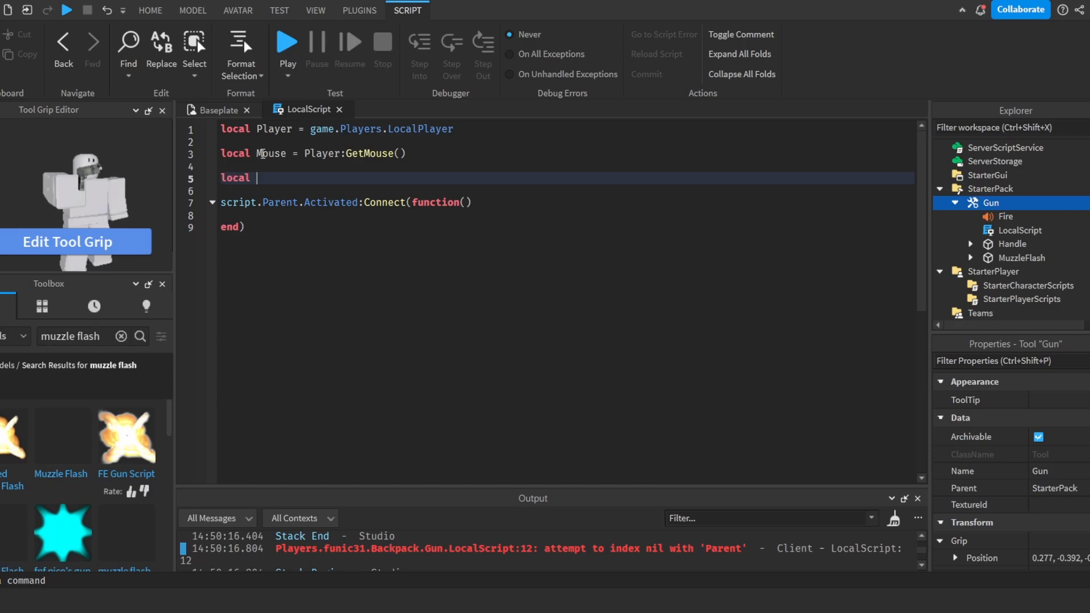
{"action": "type", "text": "debounce = false"}
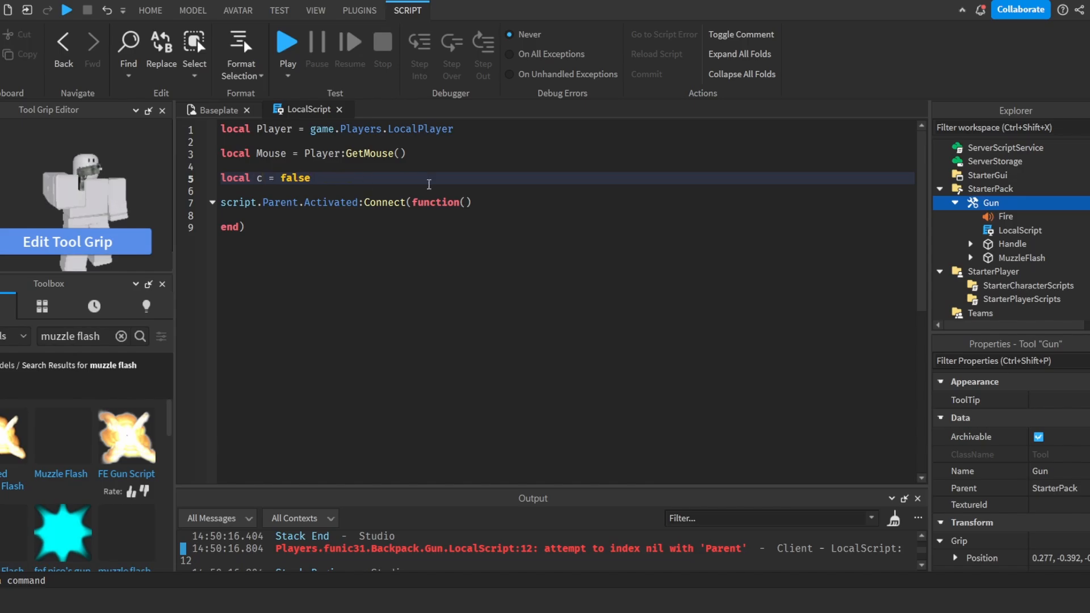
{"action": "type", "text": "ooldo"}
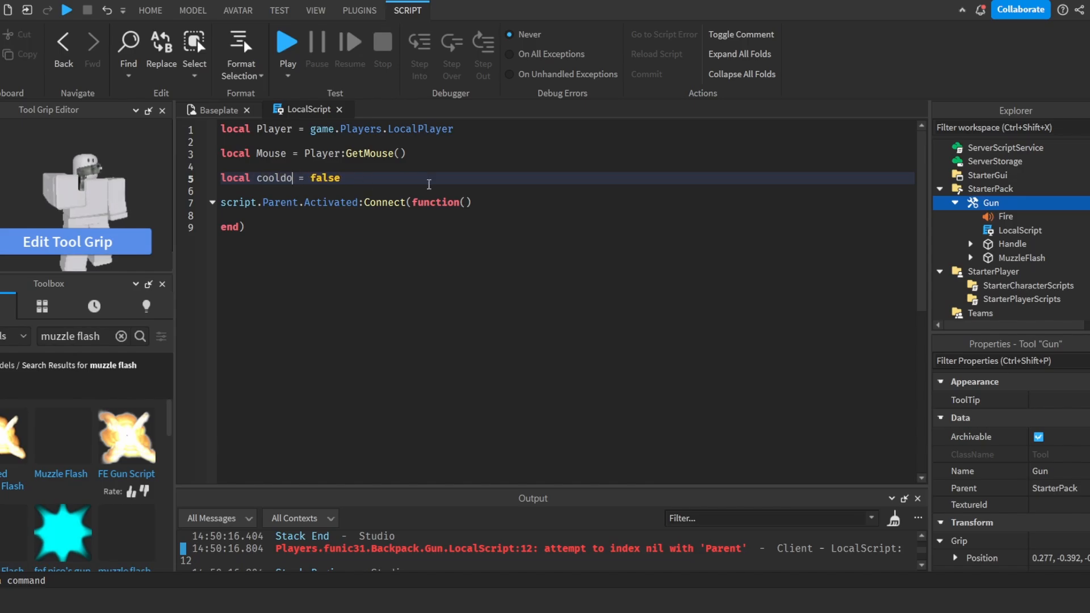
{"action": "type", "text": "wn"}
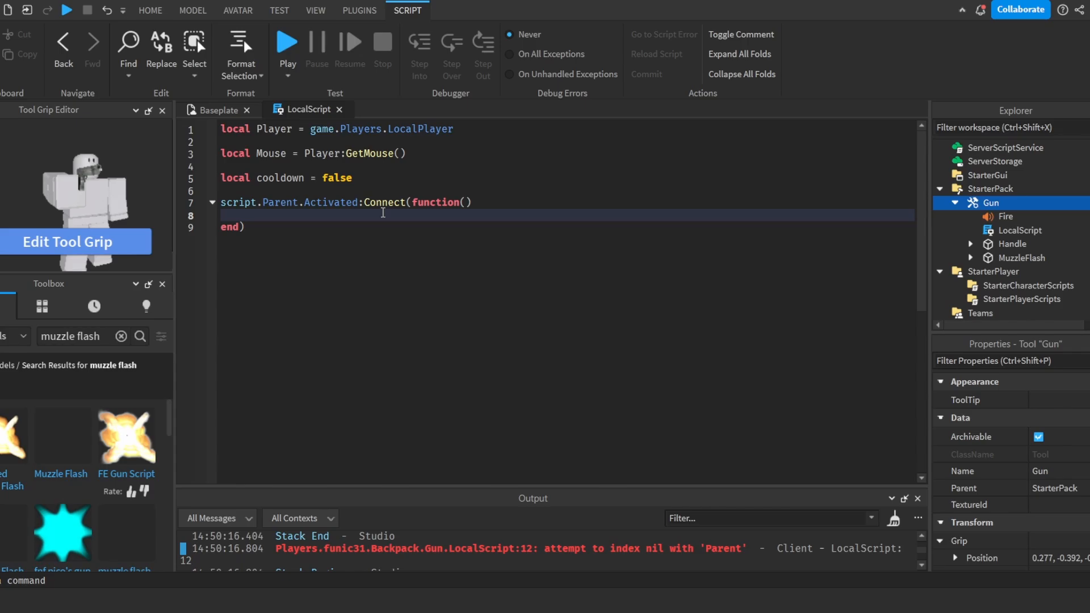
{"action": "type", "text": "if coo"}
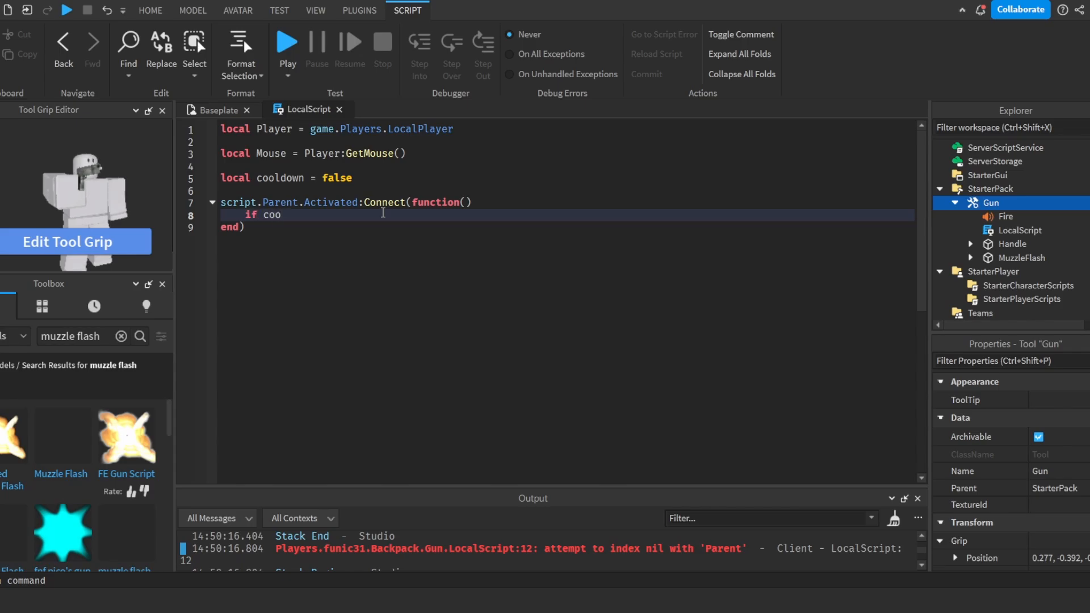
{"action": "type", "text": "ldown == false THERN"}
{"action": "type", "text": "cooldown ="}
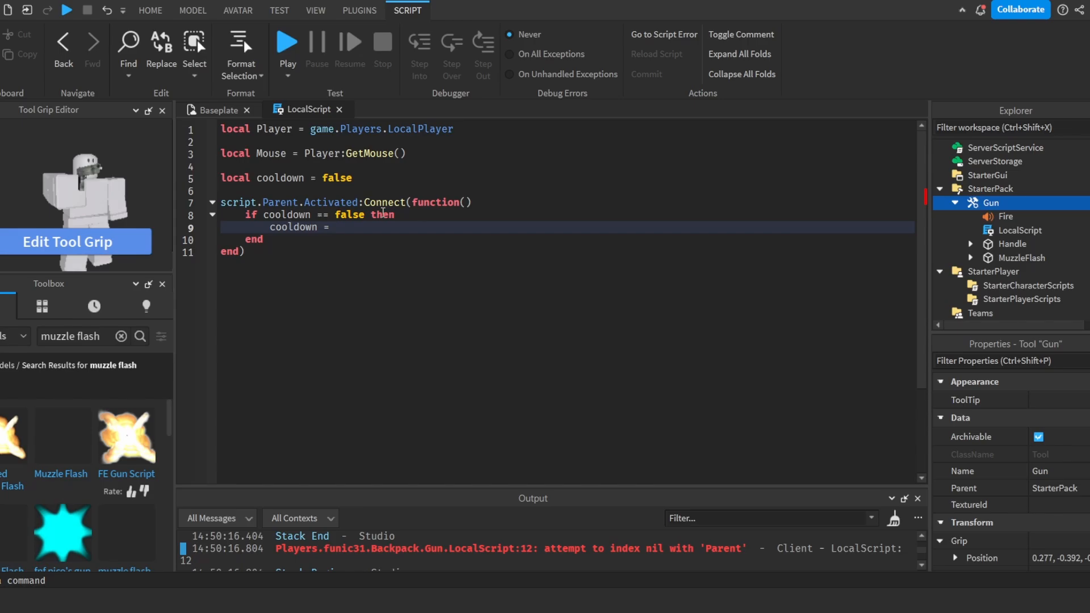
{"action": "type", "text": "true"}
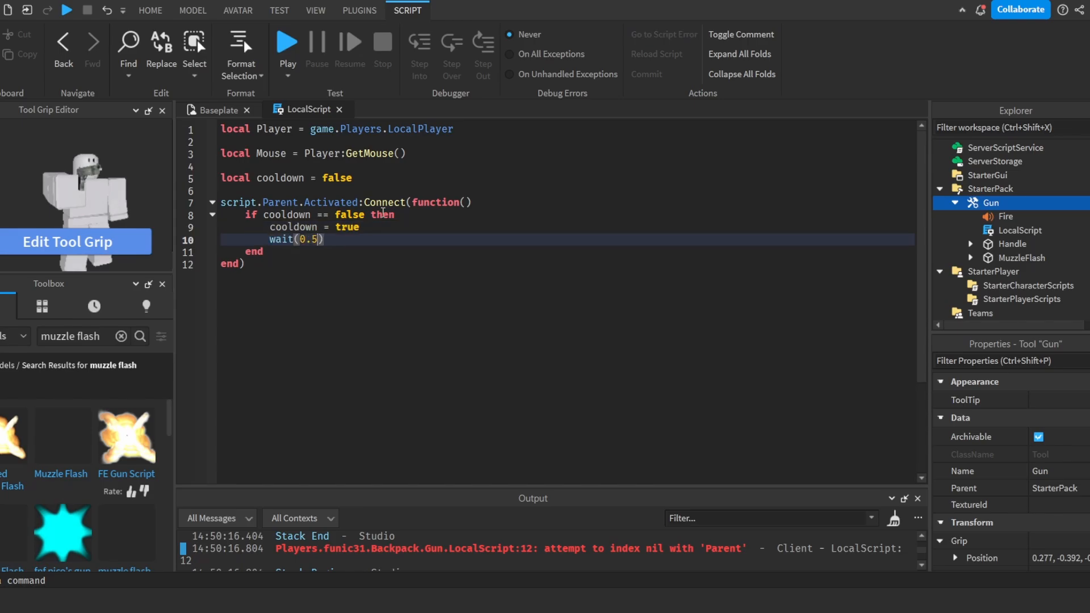
{"action": "type", "text": "continue ="}
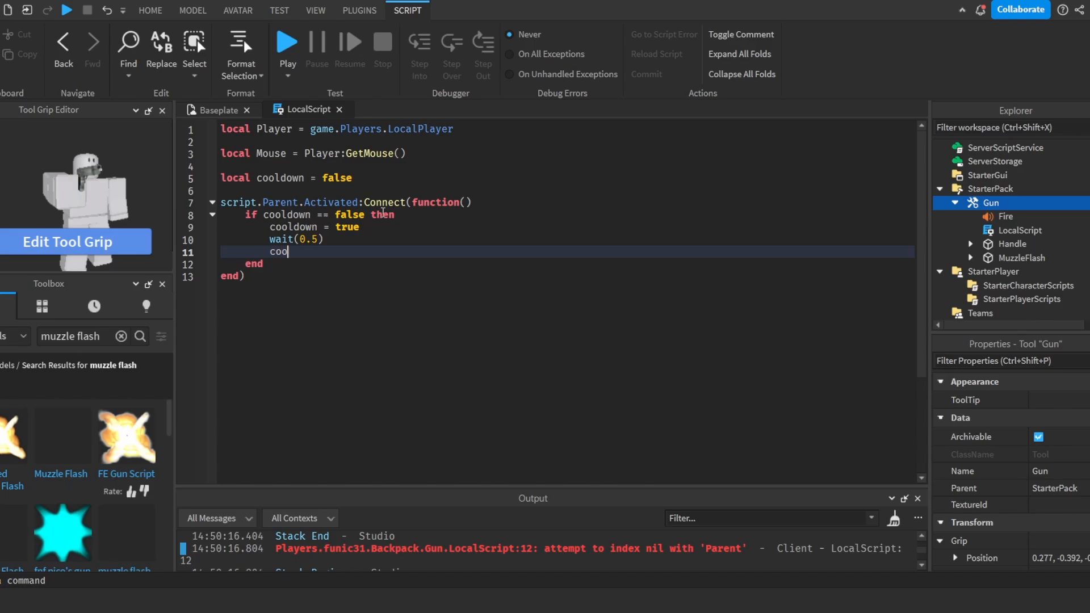
{"action": "type", "text": "ldown = false"}
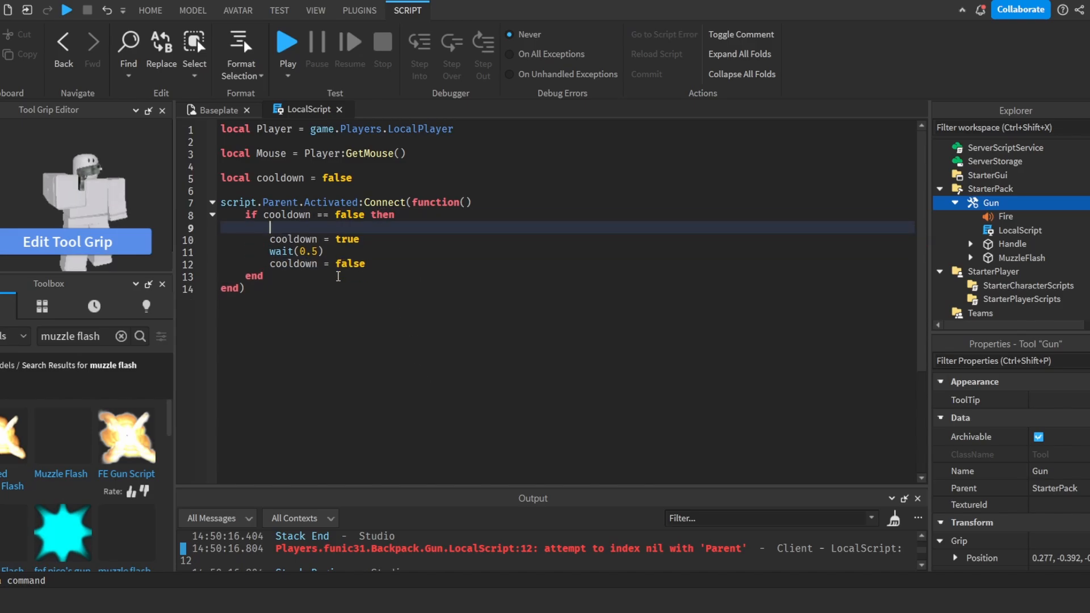
- Read Mouse.Target, check its parent for a Humanoid, and add a '--Fire Server' comment
{"action": "type", "text": "local Target"}
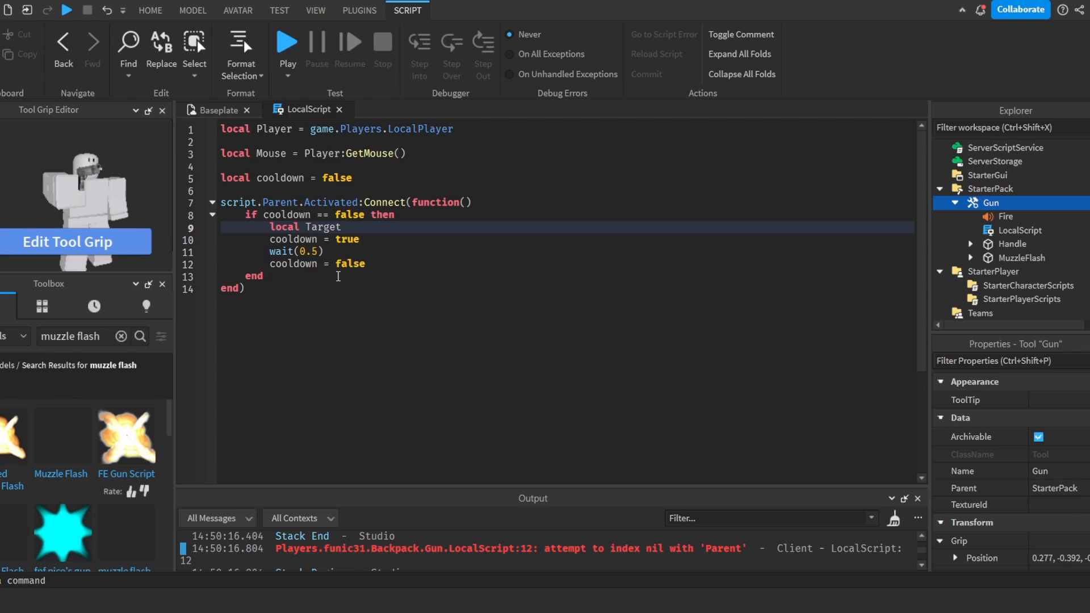
{"action": "type", "text": "= Mouse.Target"}
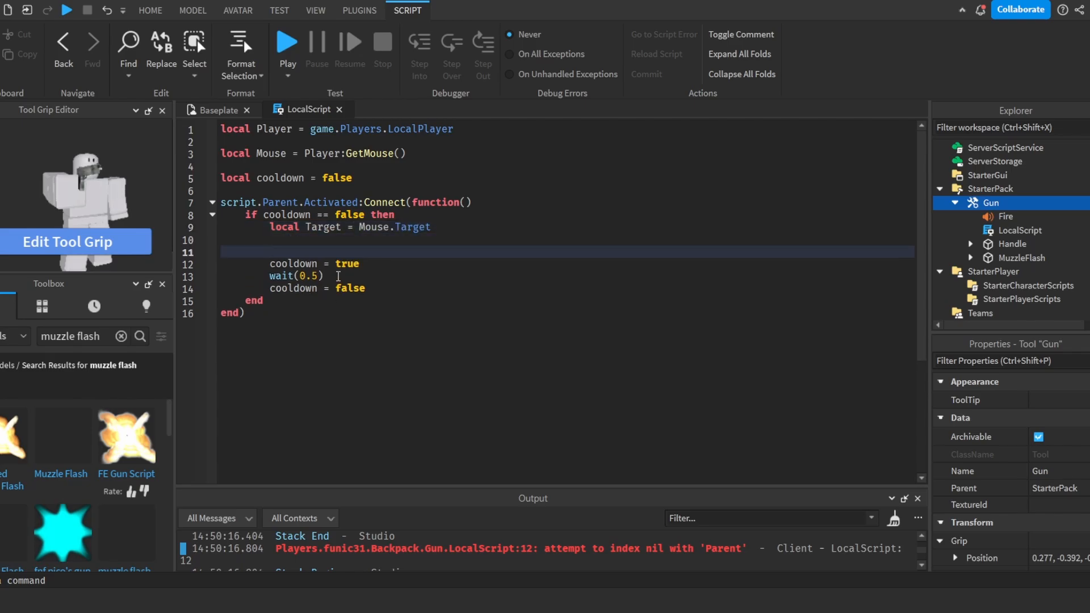
{"action": "type", "text": "if Target.Parent:f"}
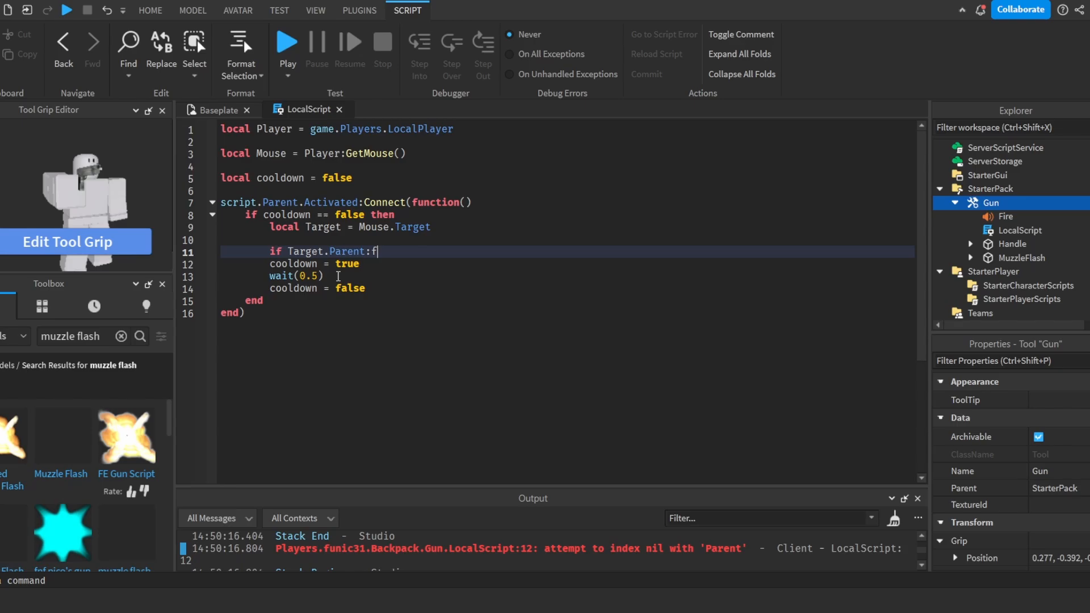
{"action": "type", "text": "indFirstChild(\"Humano\"))"}
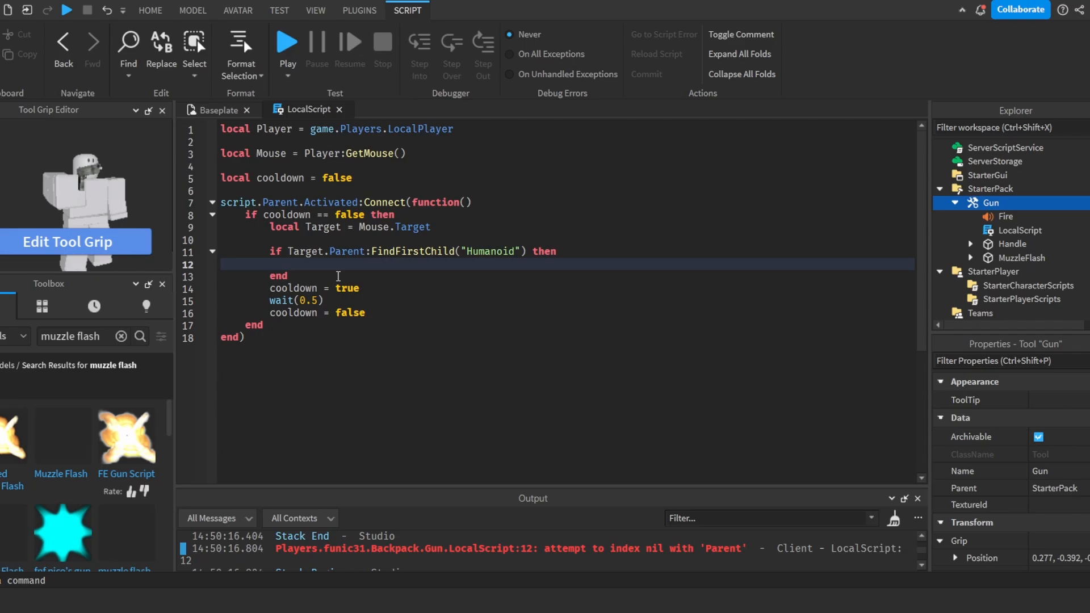
{"action": "type", "text": "--Fire Ser"}
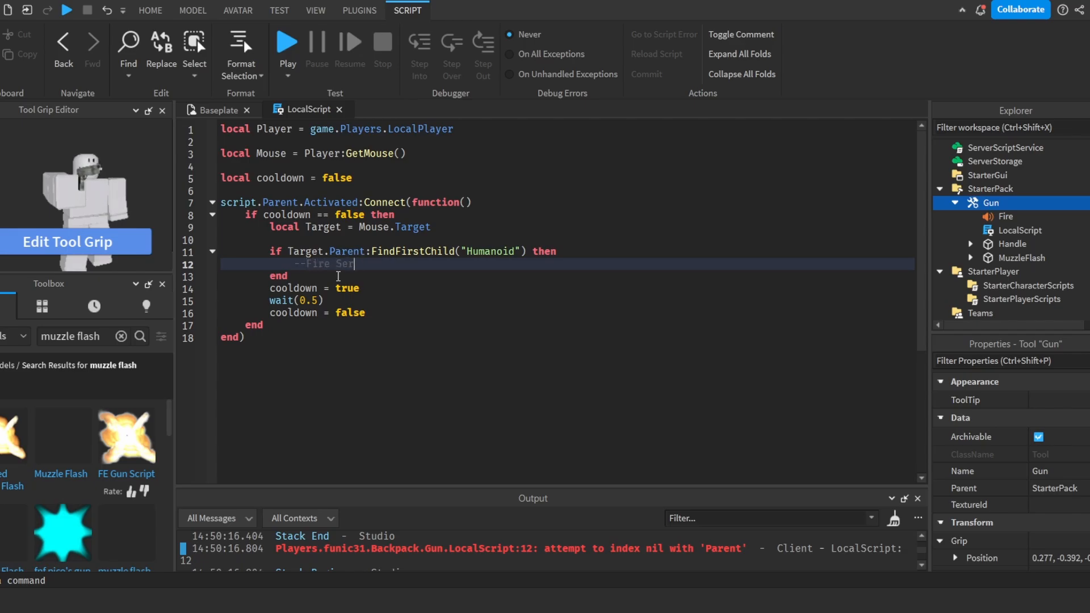
{"action": "type", "text": "ver"}
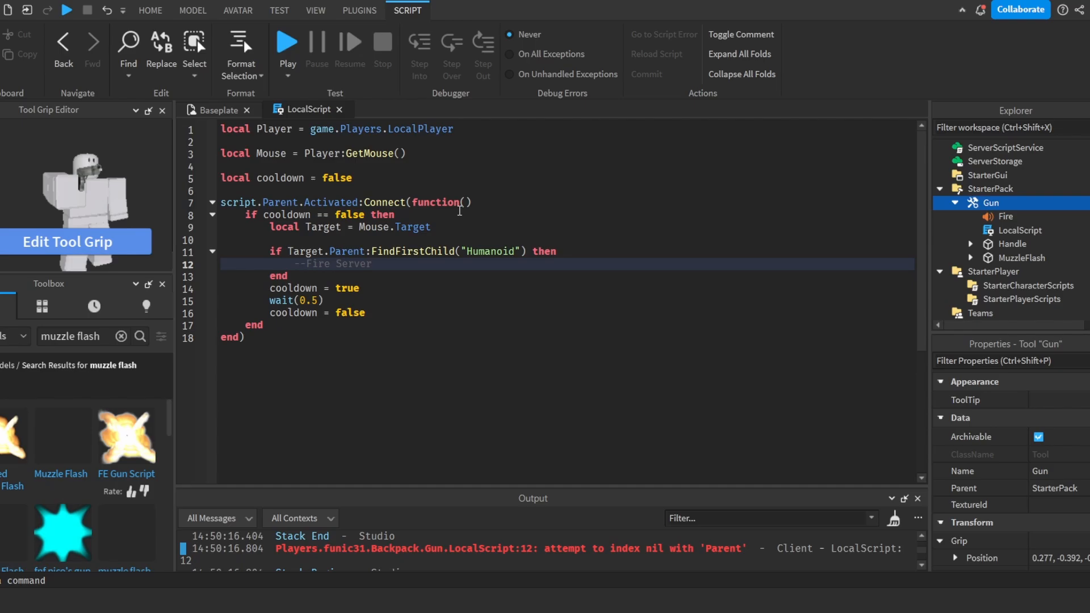
{"action": "key", "text": "Enter"}
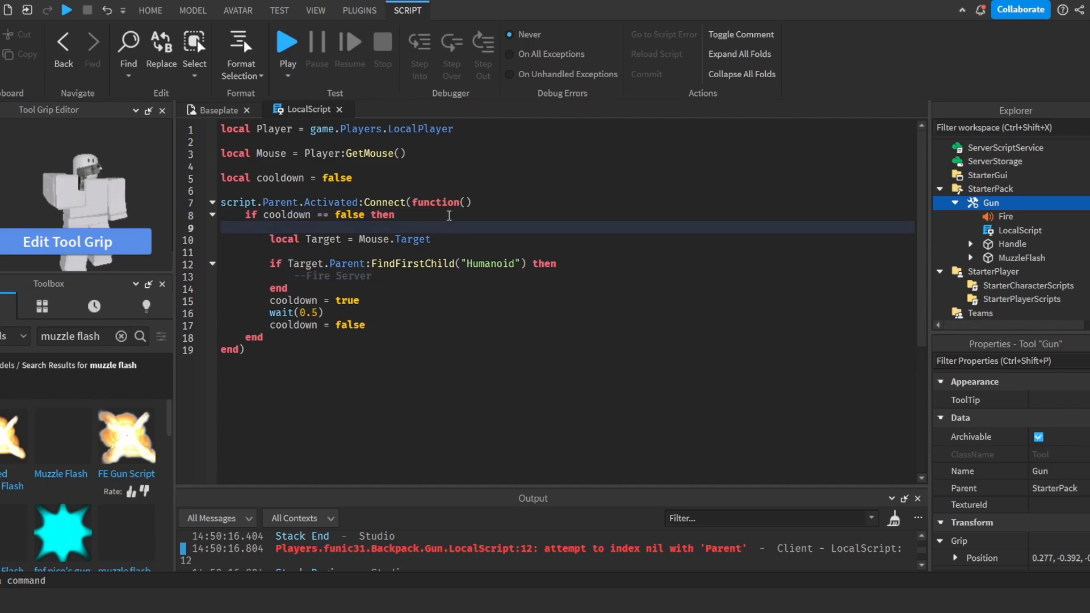
{"action": "mouse_move", "coordinate": [663, 274]}
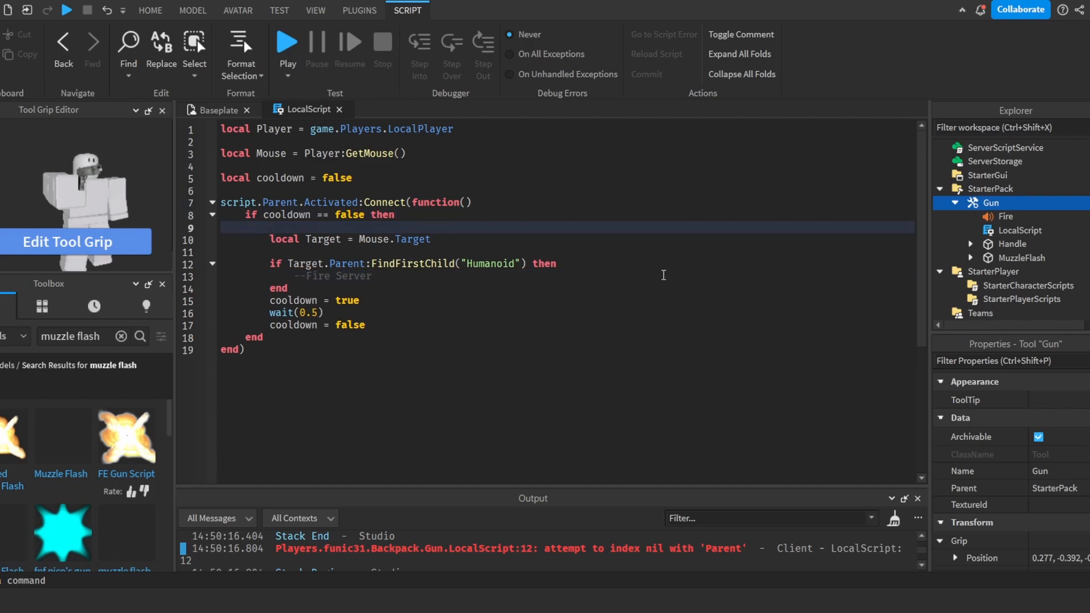
- Add Fire:Play(), then enable MuzzleEffect, wait(0.1), and disable it again
{"action": "type", "text": "script.Parent.Fire"}
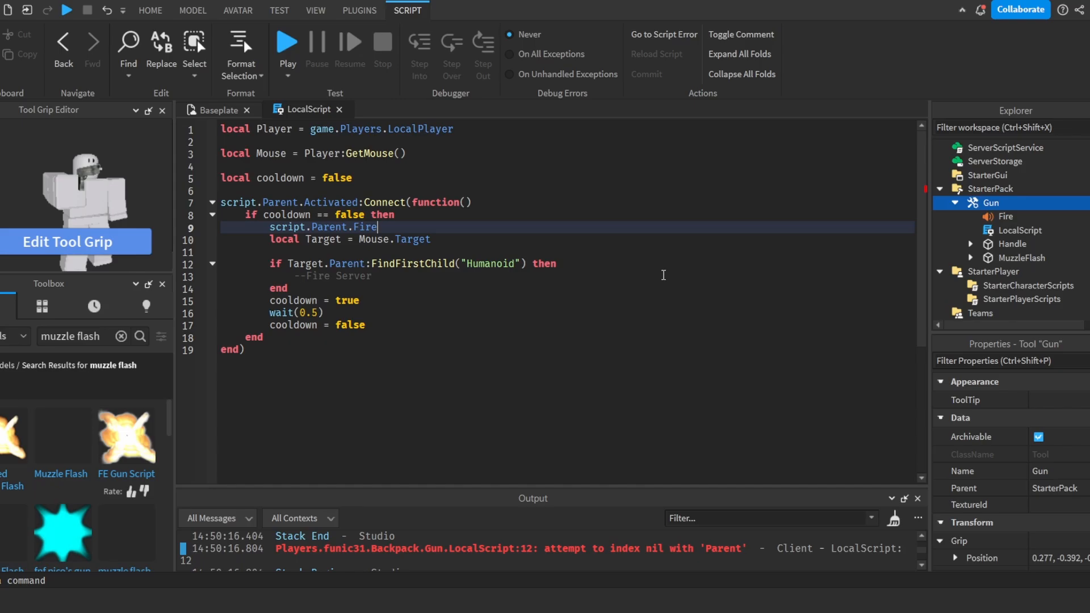
{"action": "type", "text": ":W"}
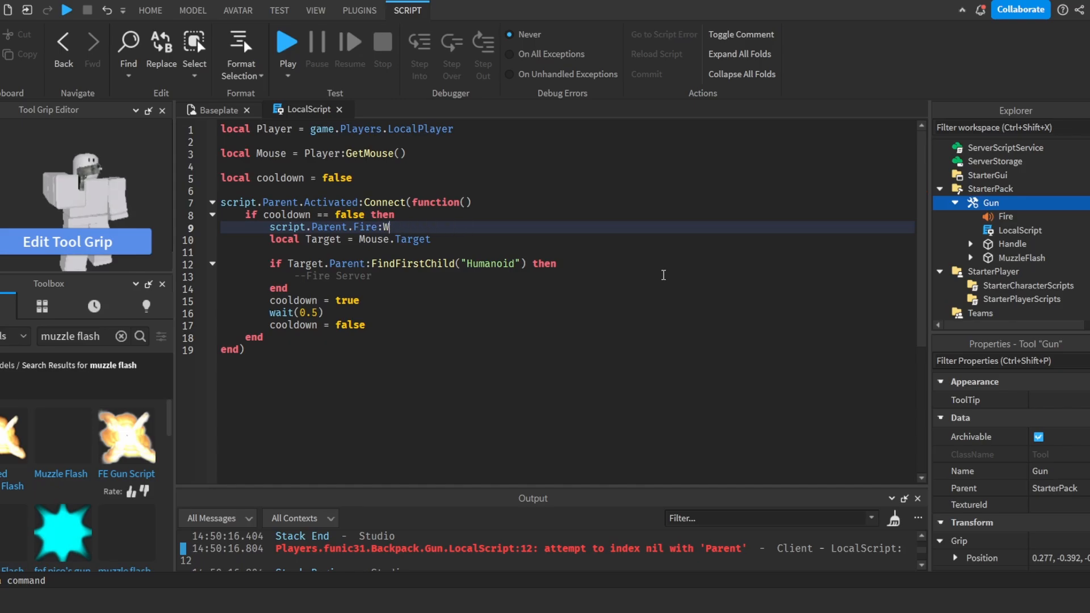
{"action": "type", "text": "Play()"}
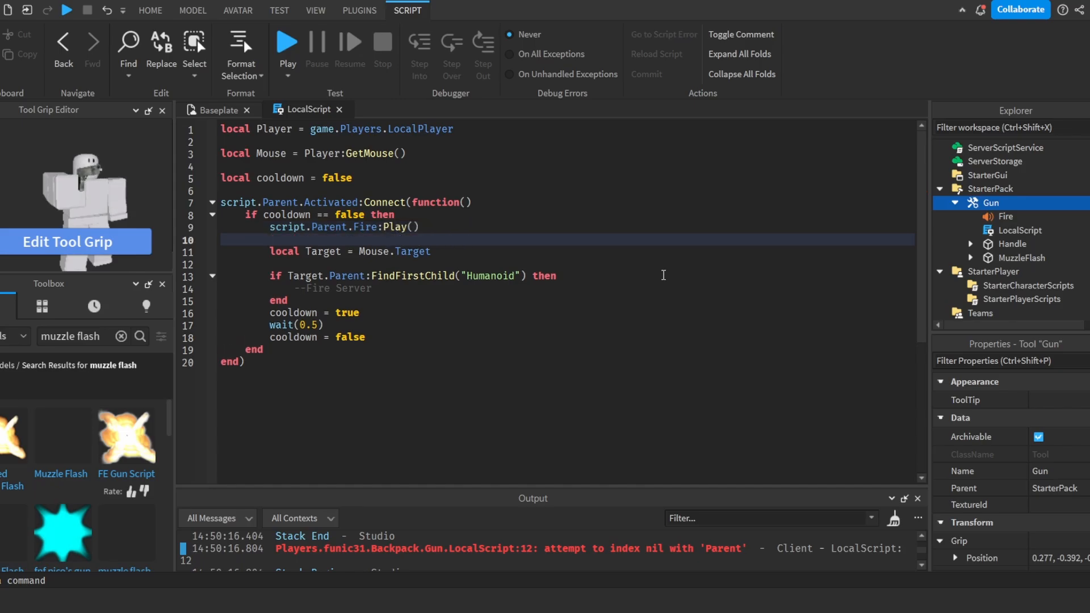
{"action": "type", "text": "script."}
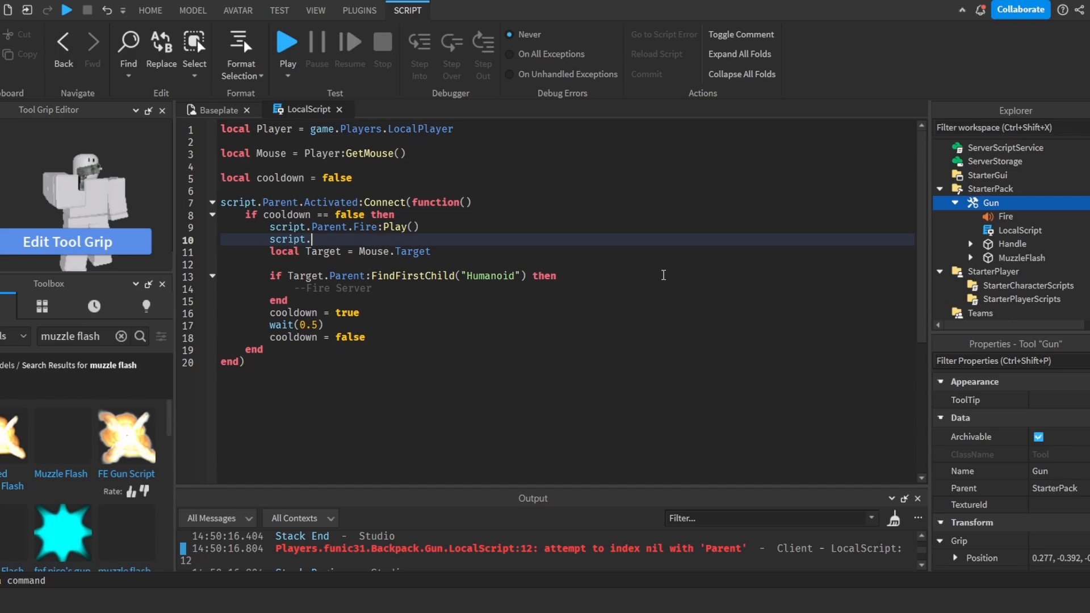
{"action": "type", "text": "Parent.MuzzleFlash.m"}
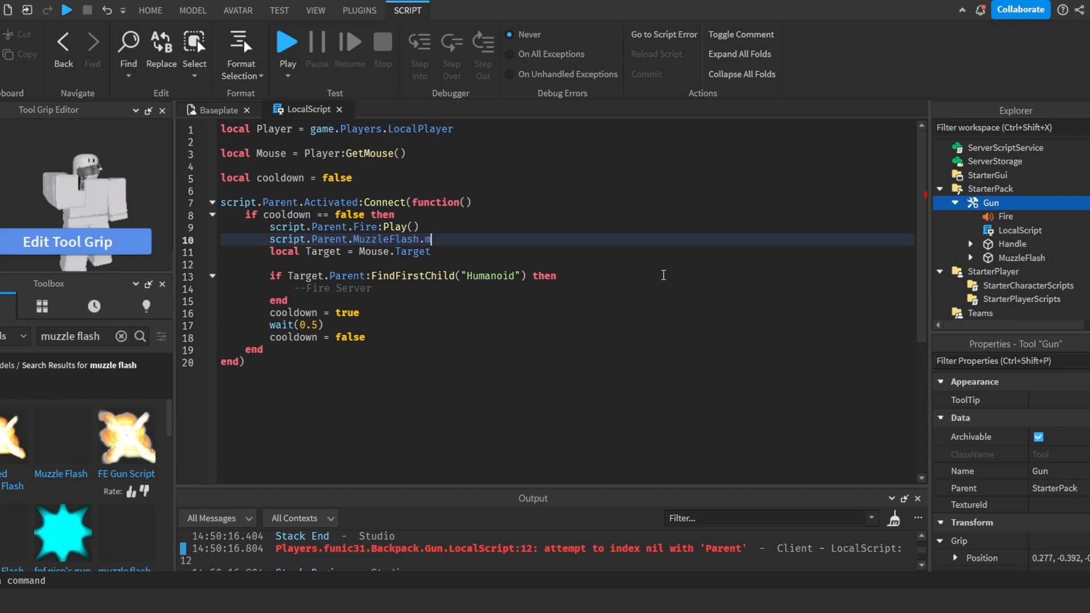
{"action": "type", "text": "uzzleEffect"}
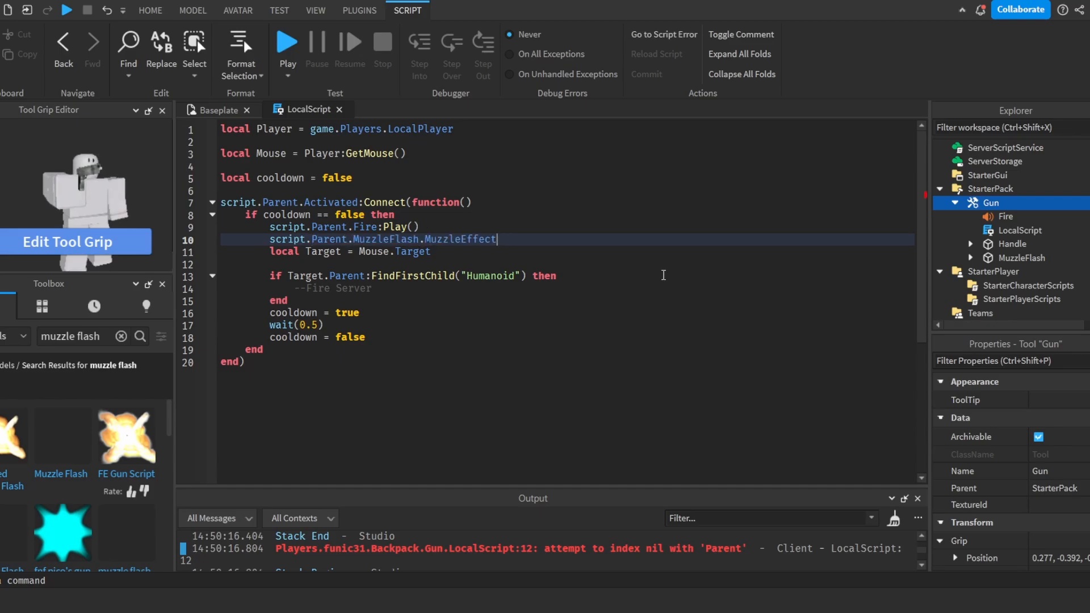
{"action": "type", "text": ".Enabled = true"}
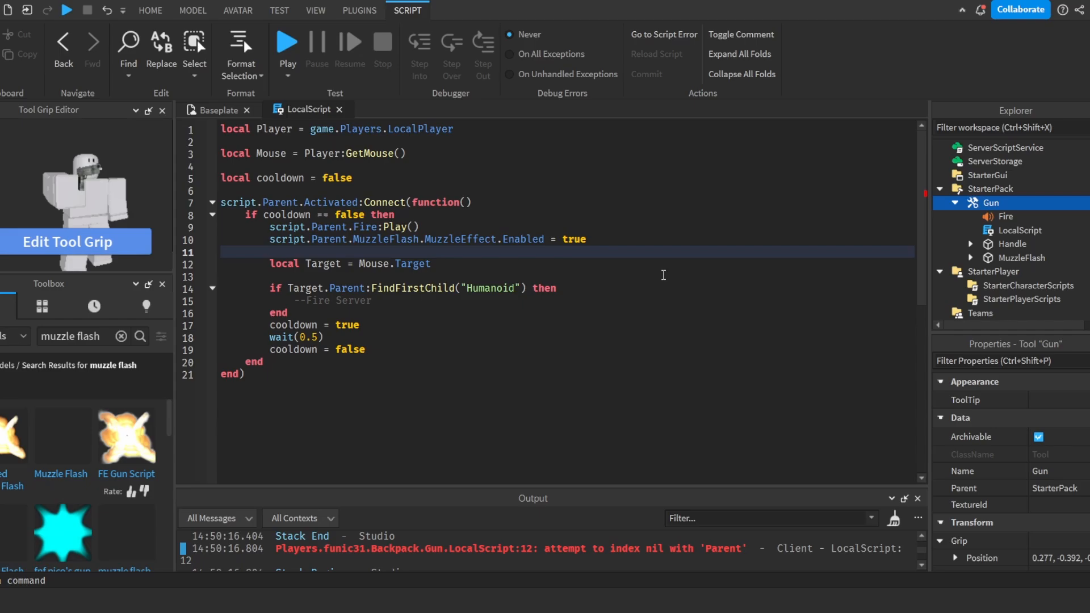
{"action": "type", "text": "wait(0.1)"}
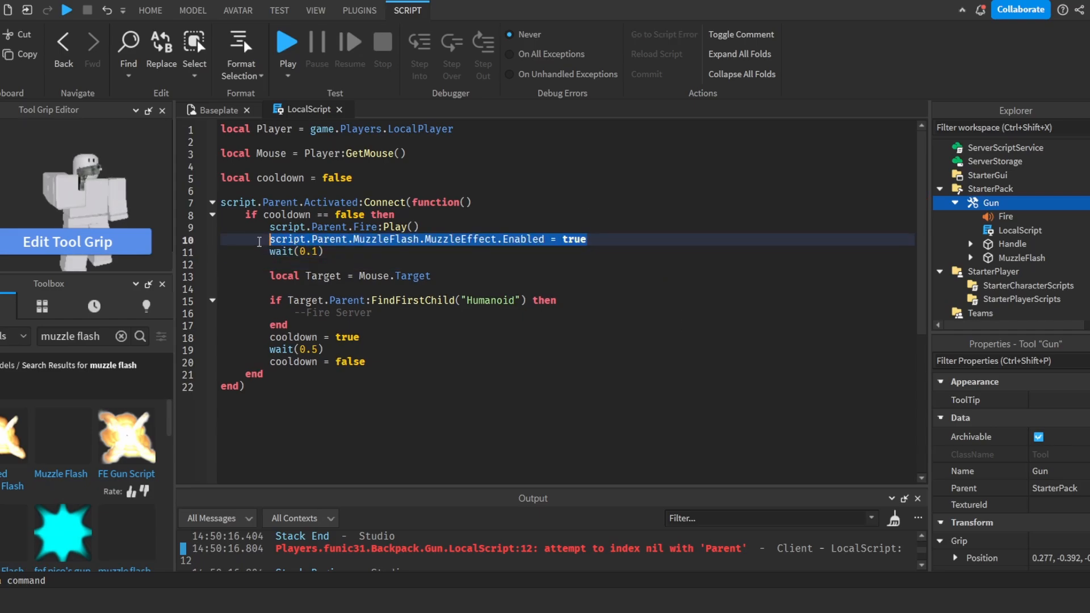
{"action": "type", "text": "script.Parent.MuzzleFlash.MuzzleEffect.Enabled = false"}
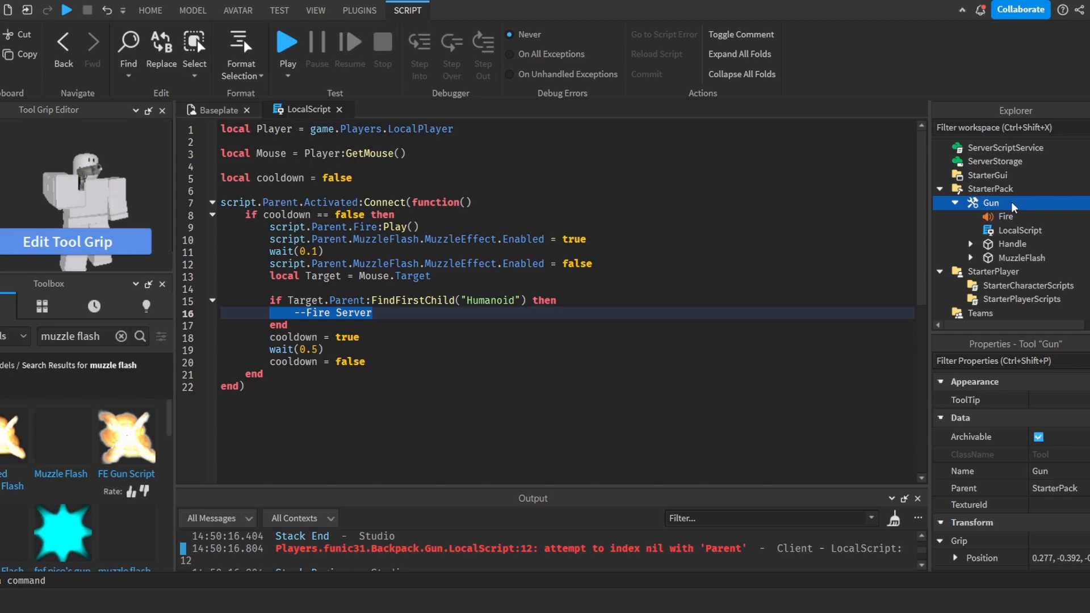
{"action": "mouse_move", "coordinate": [995, 275]}
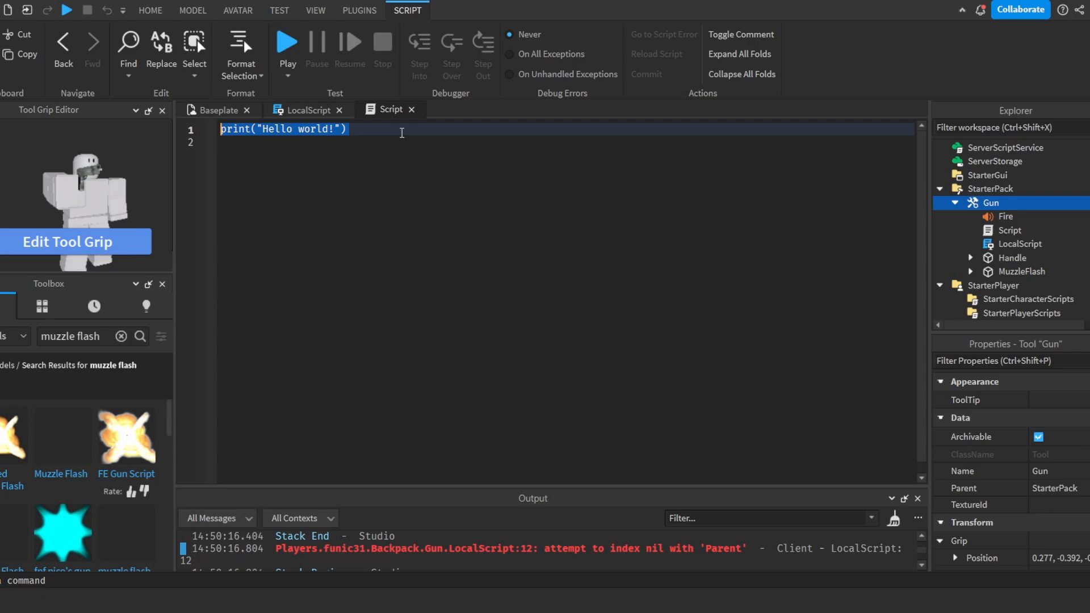
- Insert a new Script into the Gun tool and a Fire RemoteEvent into ReplicatedStorage
{"action": "left_click", "coordinate": [307, 110]}
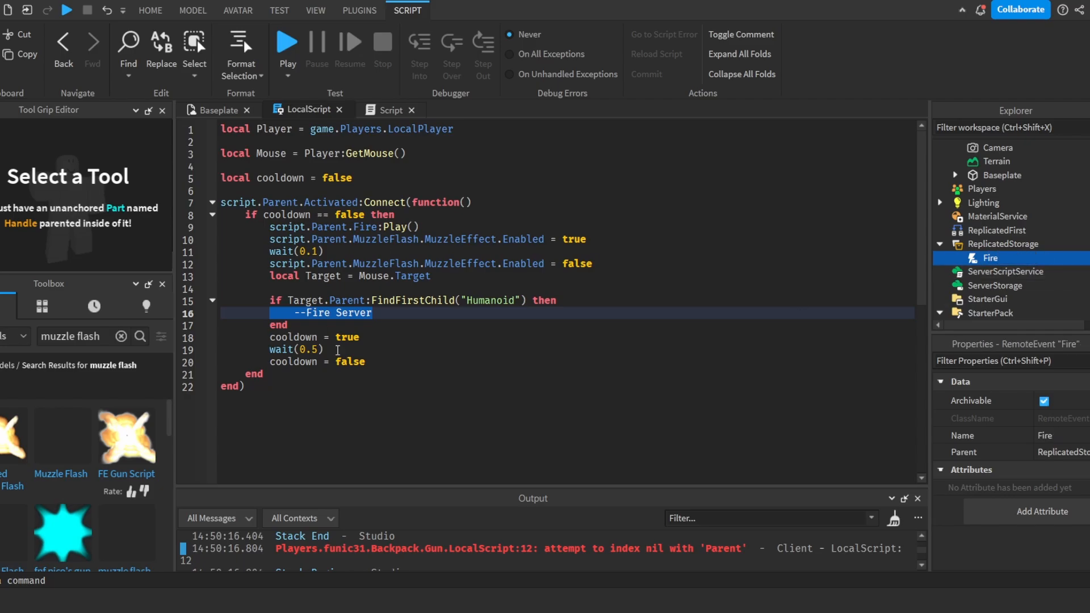
- Make the LocalScript call game.ReplicatedStorage.Fire:FireServer(Target.Parent) under the Humanoid check
{"action": "type", "text": "game.ReplicatedStorage.Fire:"}
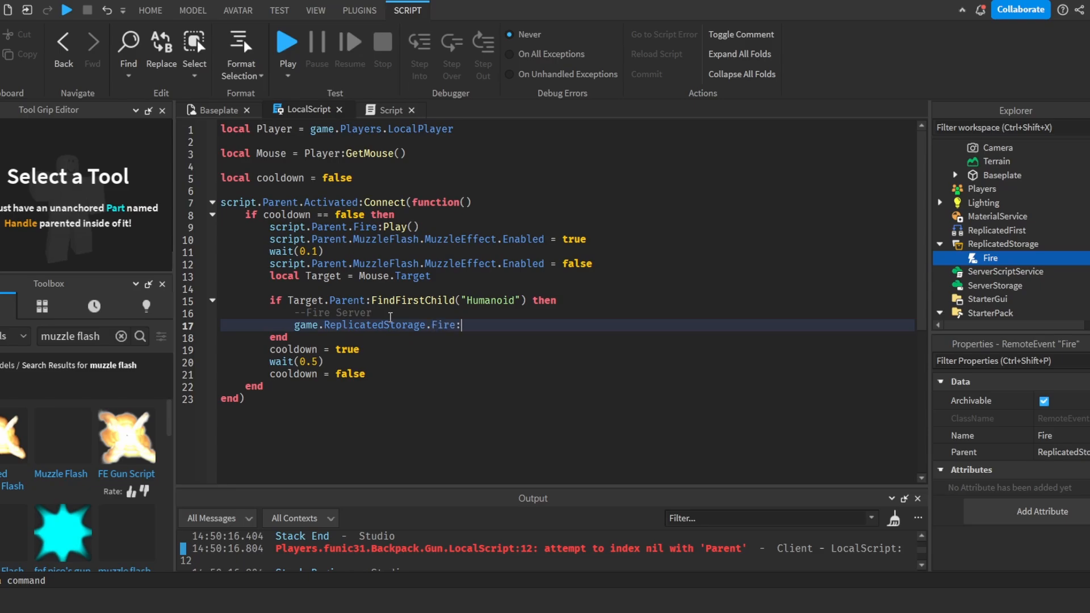
{"action": "type", "text": "FireServer()"}
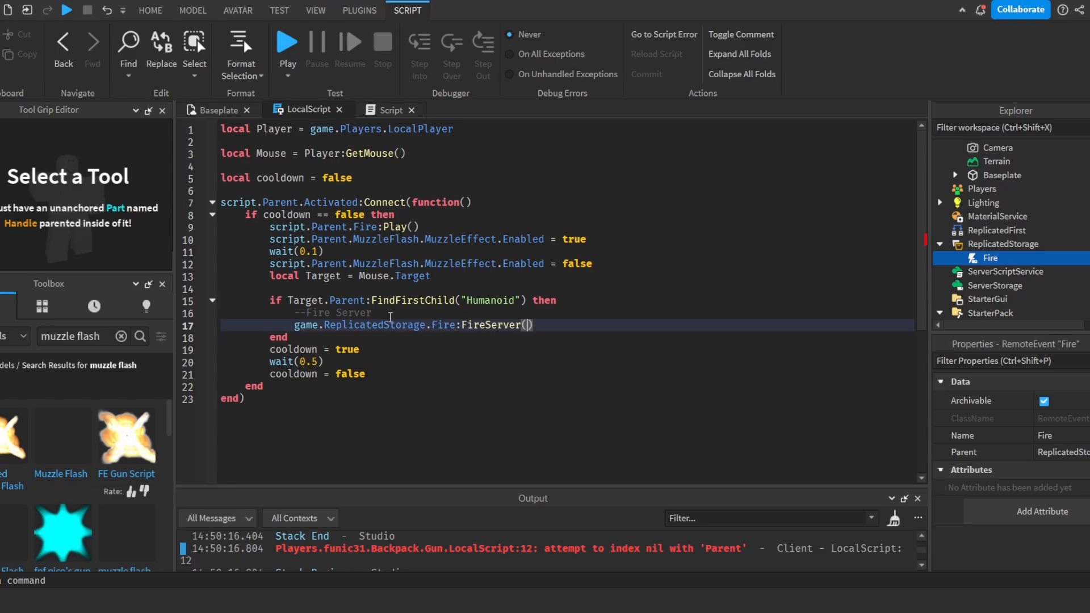
{"action": "type", "text": "Target."}
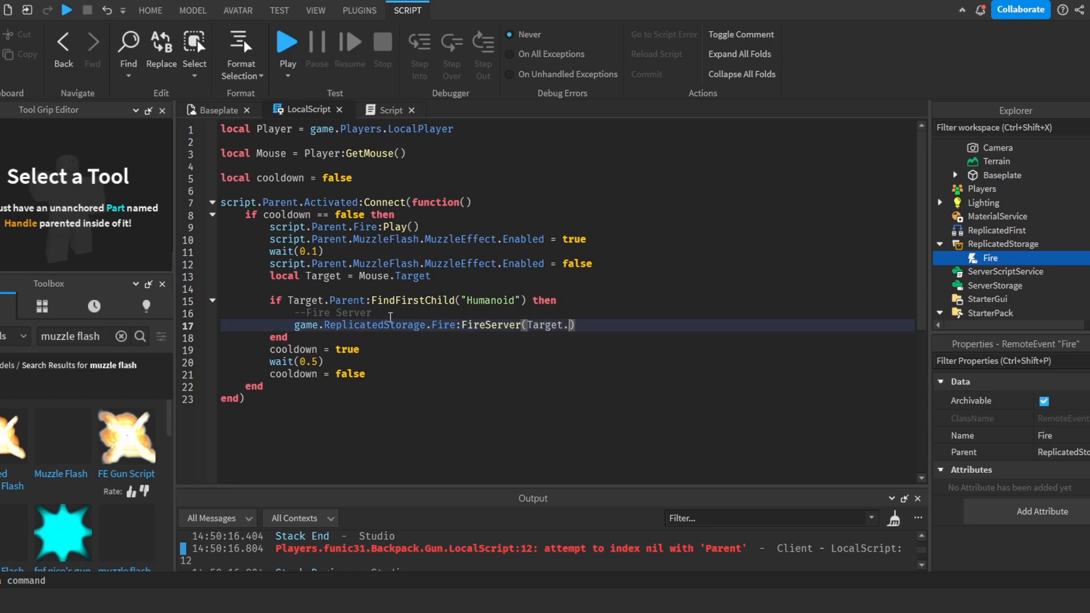
{"action": "type", "text": "Parent"}
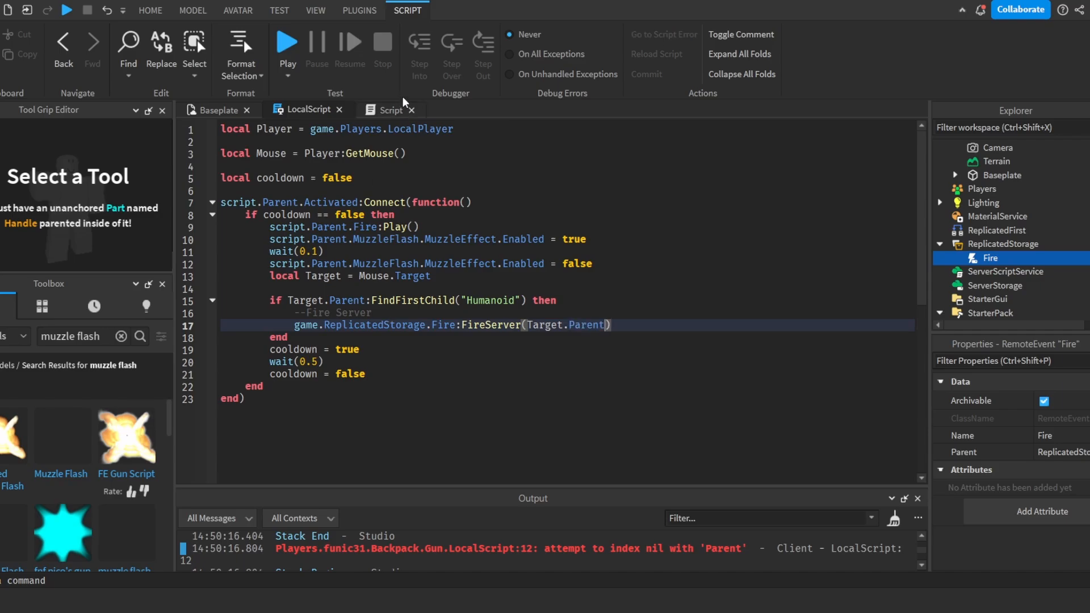
{"action": "left_click", "coordinate": [391, 109]}
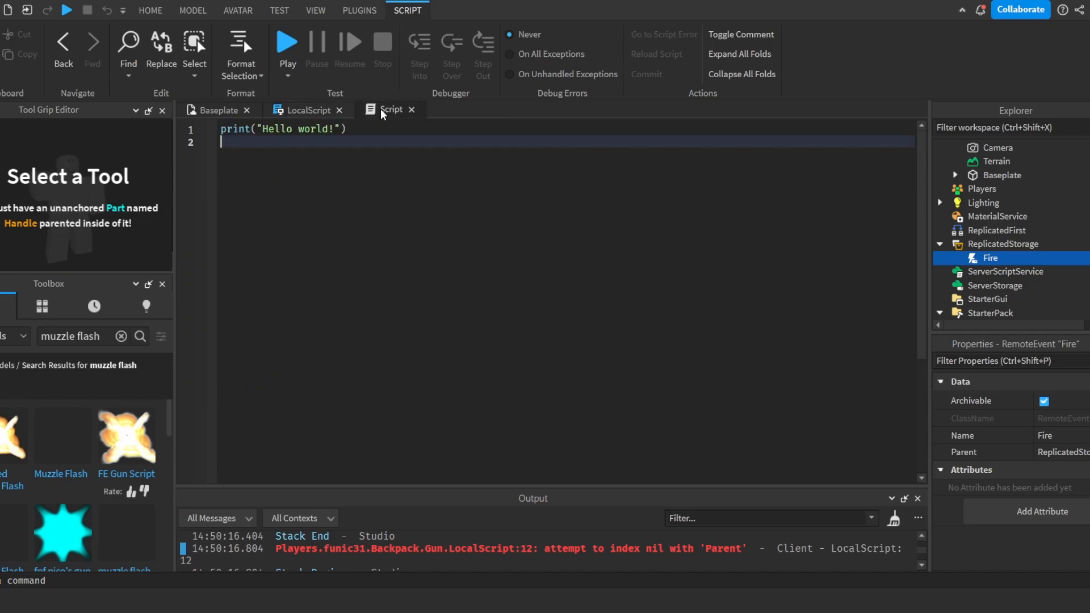
- Connect Fire.OnServerEvent to function(player, Target) that subtracts from Target.Humanoid.Health
{"action": "type", "text": "game.ReplicatedStorage."}
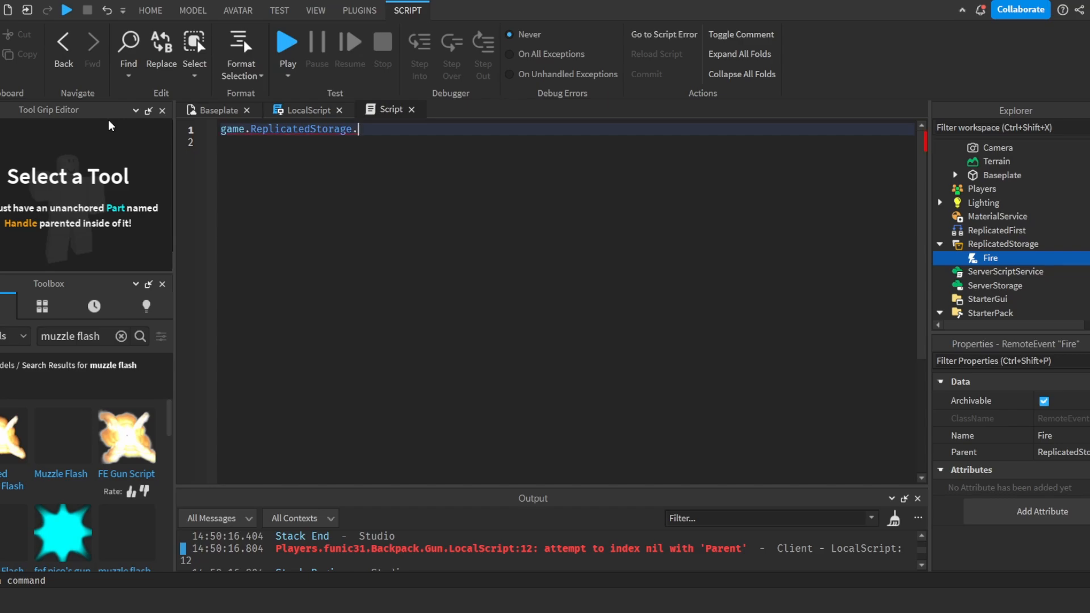
{"action": "type", "text": "Fire.OnServerEvent"}
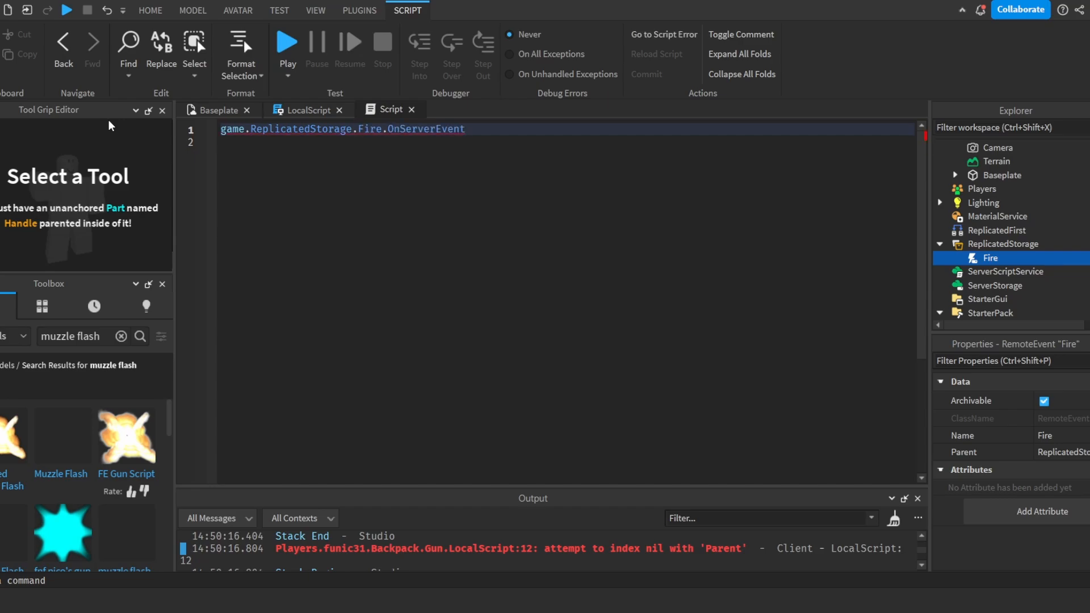
{"action": "type", "text": ":Connect(f)"}
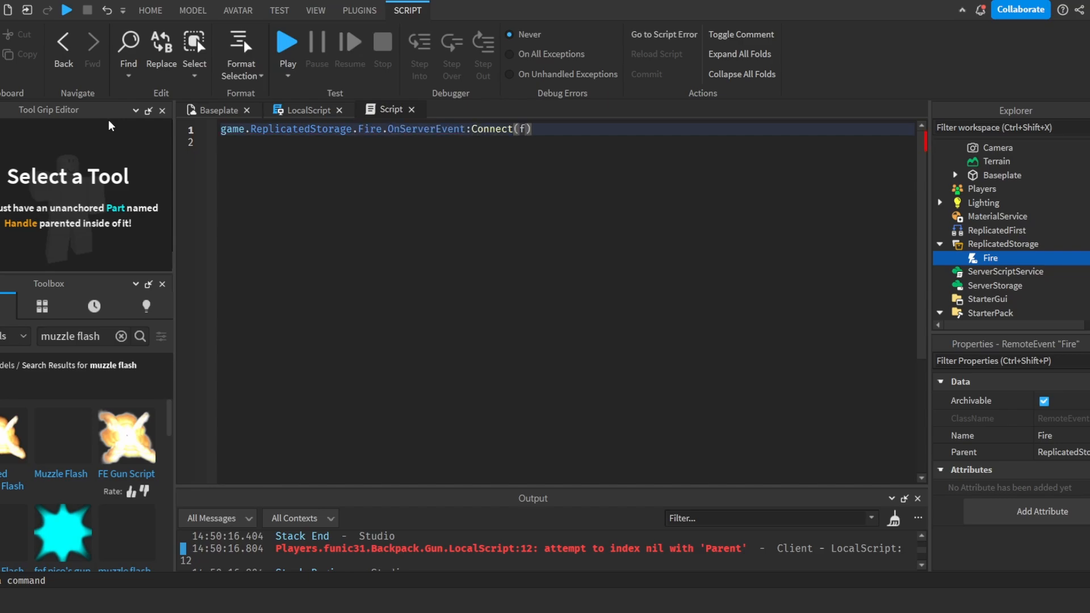
{"action": "type", "text": "function(p)"}
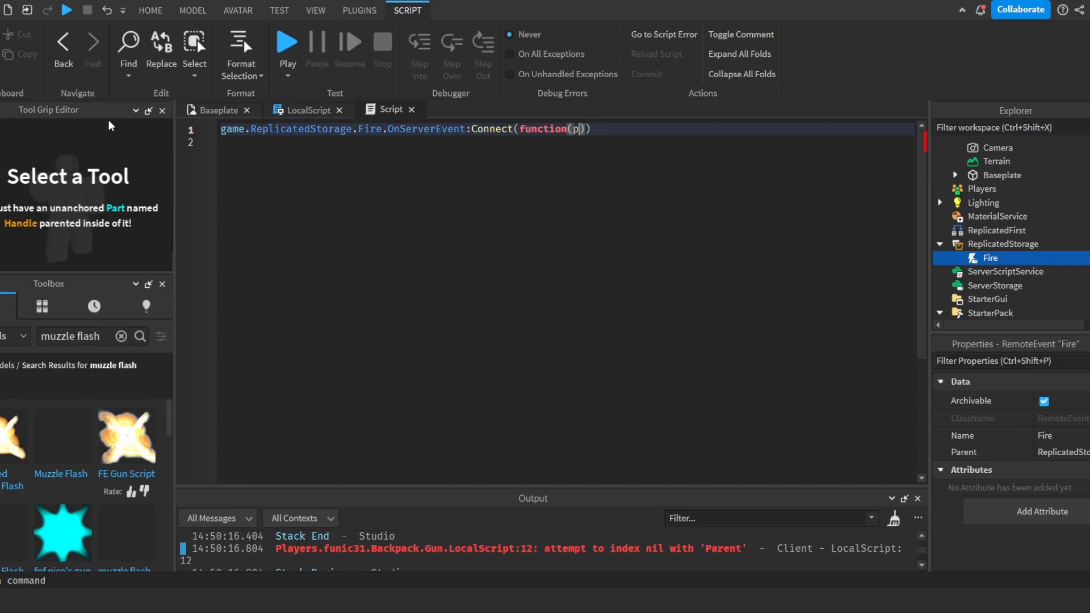
{"action": "type", "text": "layer, Target"}
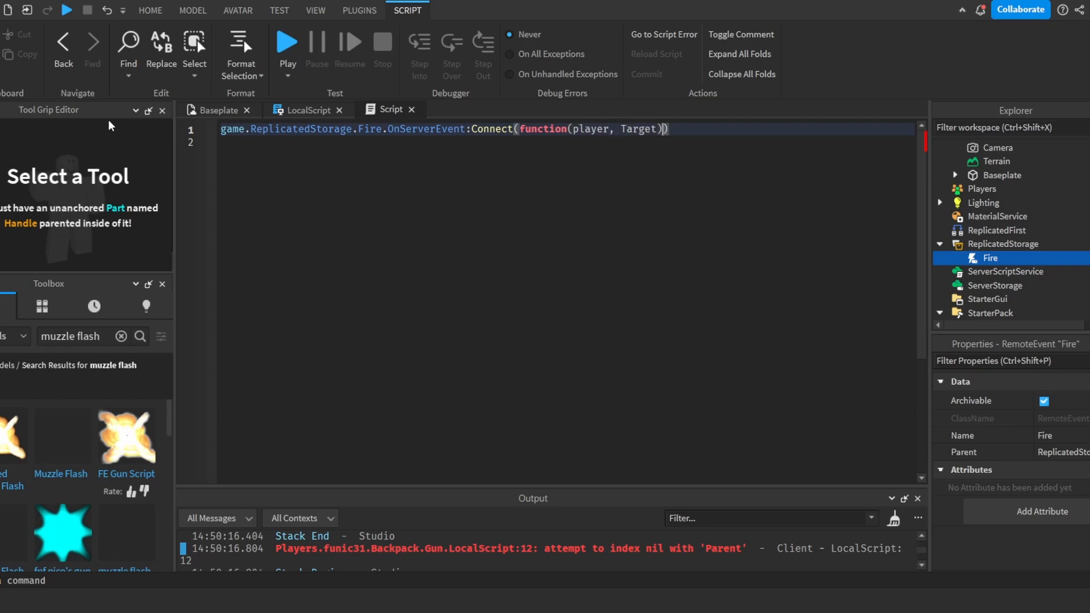
{"action": "type", "text": "Target.N"}
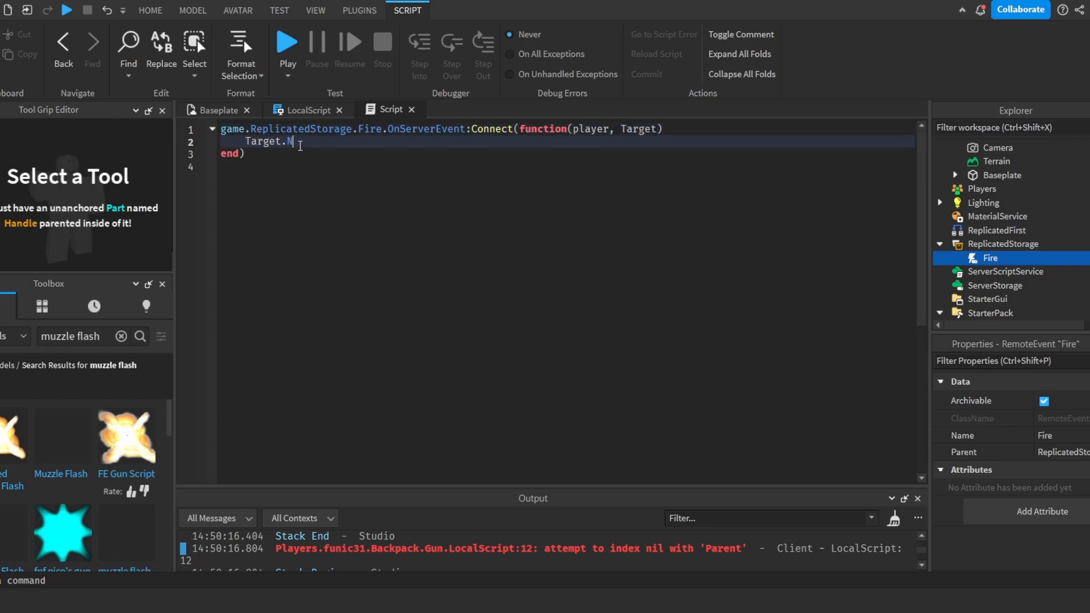
{"action": "type", "text": "umanoid."}
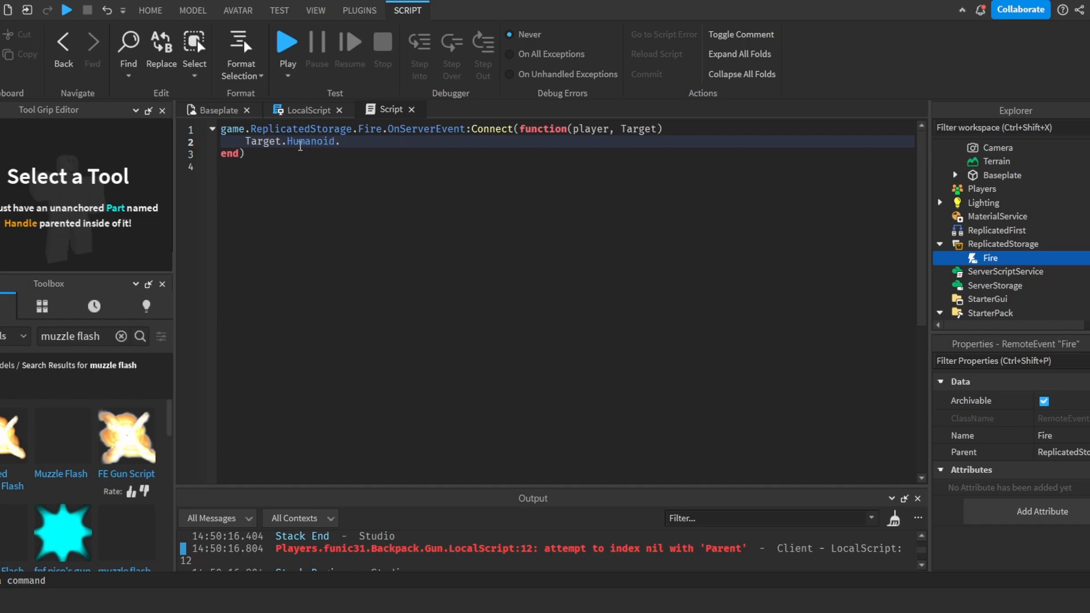
{"action": "type", "text": "Health -"}
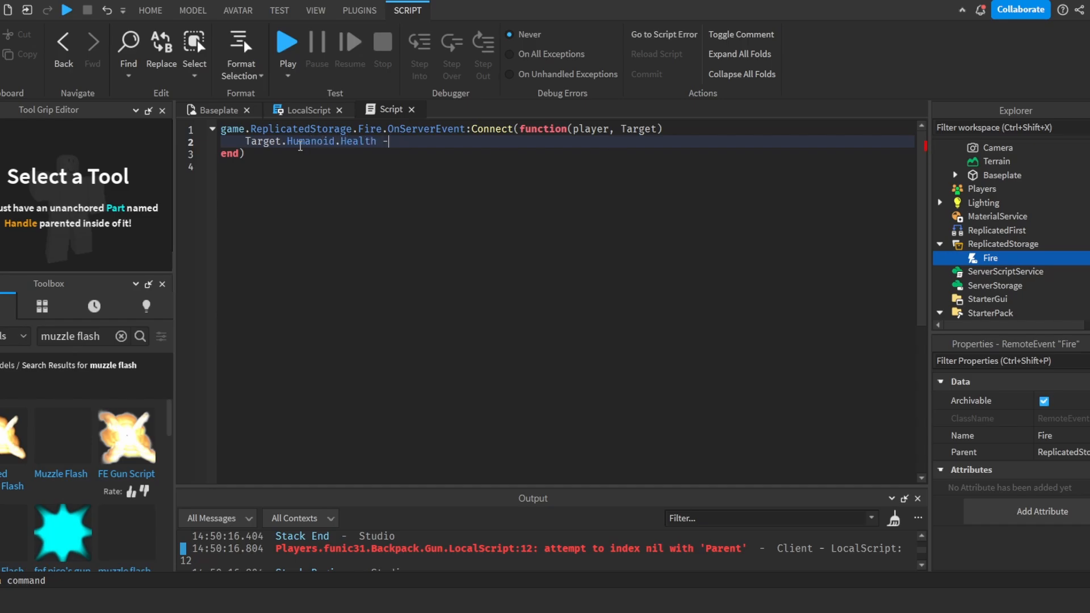
{"action": "left_click", "coordinate": [238, 10]}
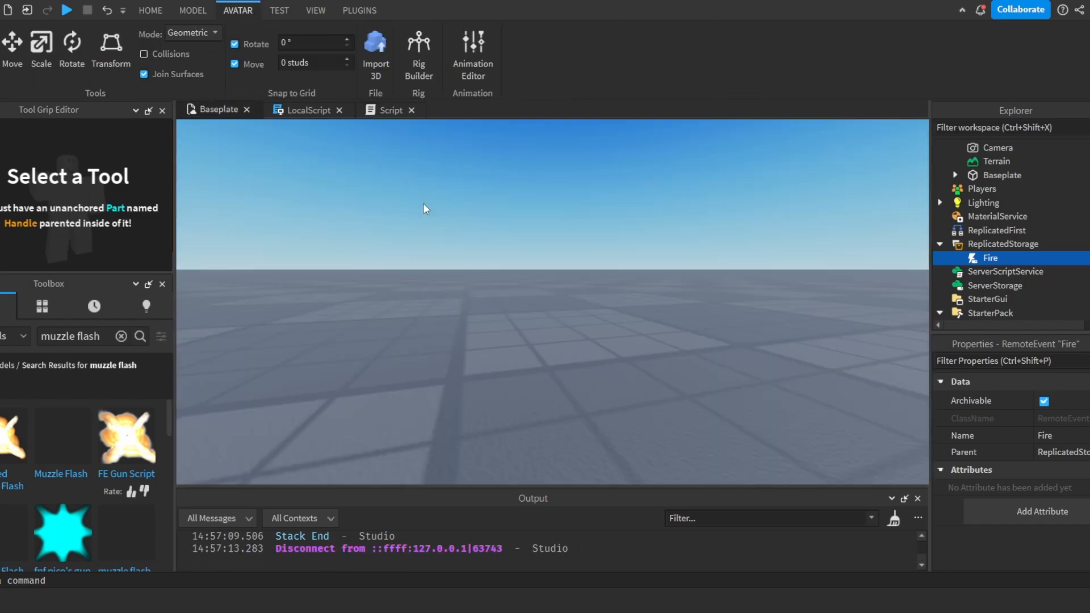
- Insert a Dummy rig from the Rig Builder and start a playtest
{"action": "left_click", "coordinate": [418, 43]}
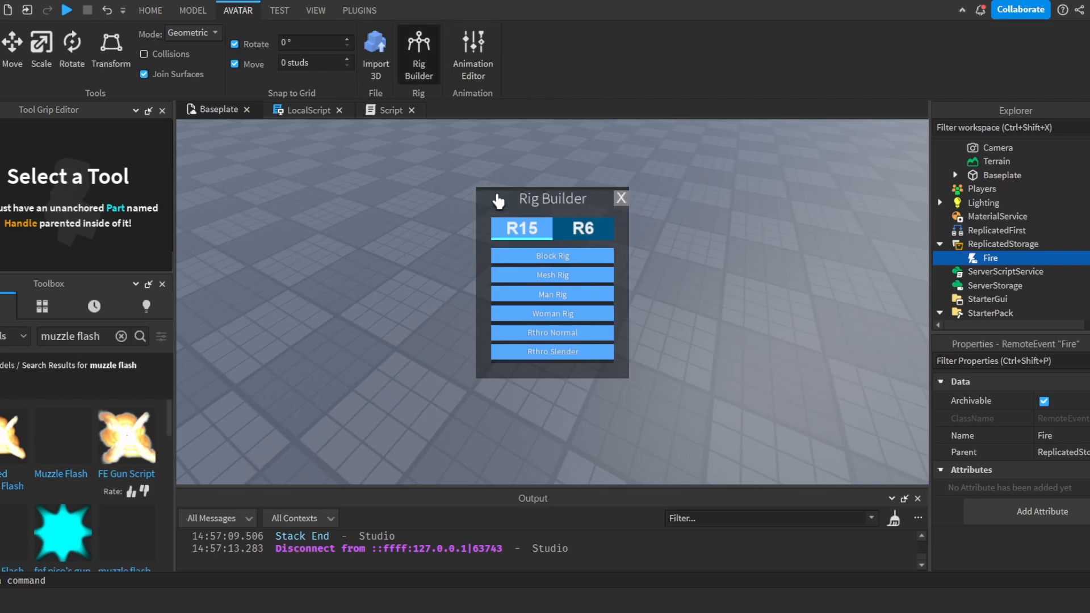
{"action": "left_click", "coordinate": [553, 256]}
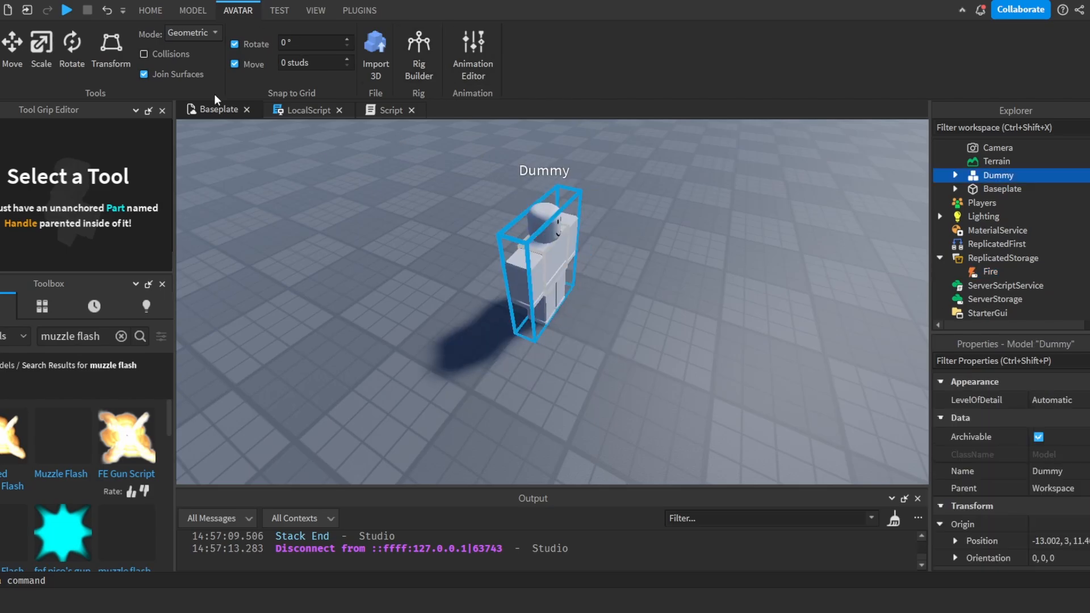
{"action": "left_click", "coordinate": [67, 10]}
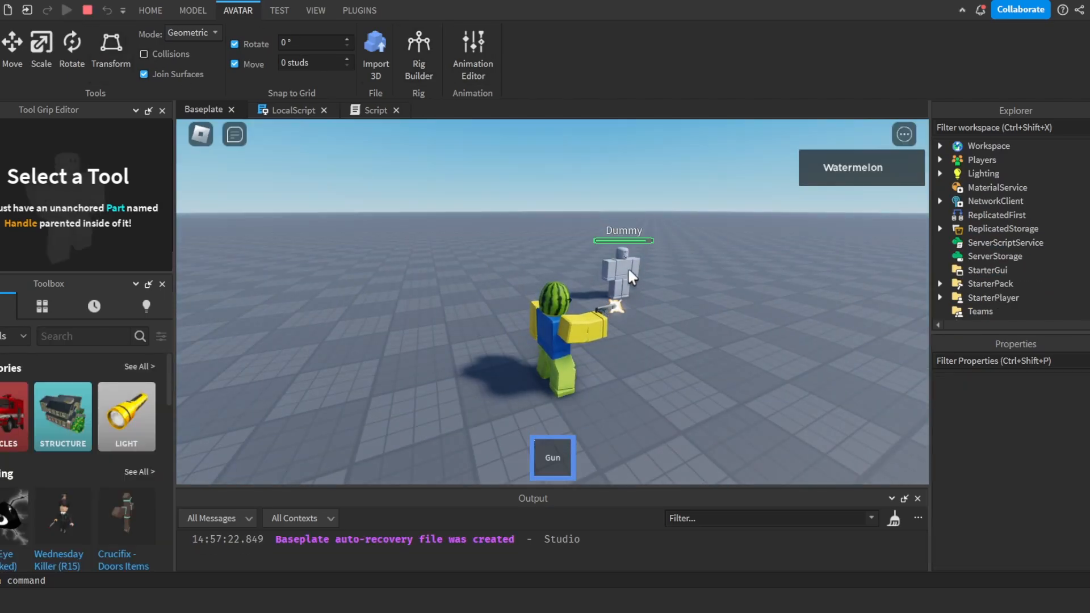